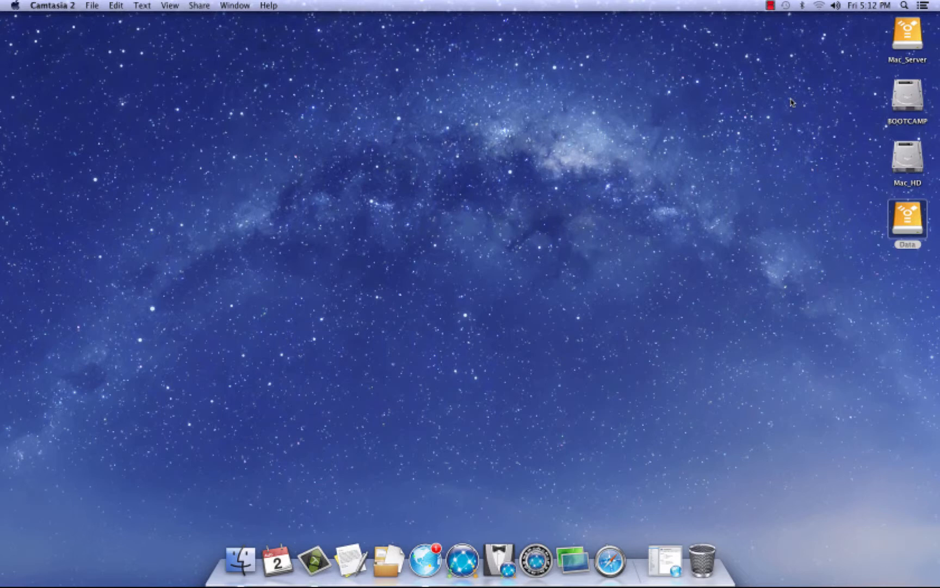
mouse_move(719, 191)
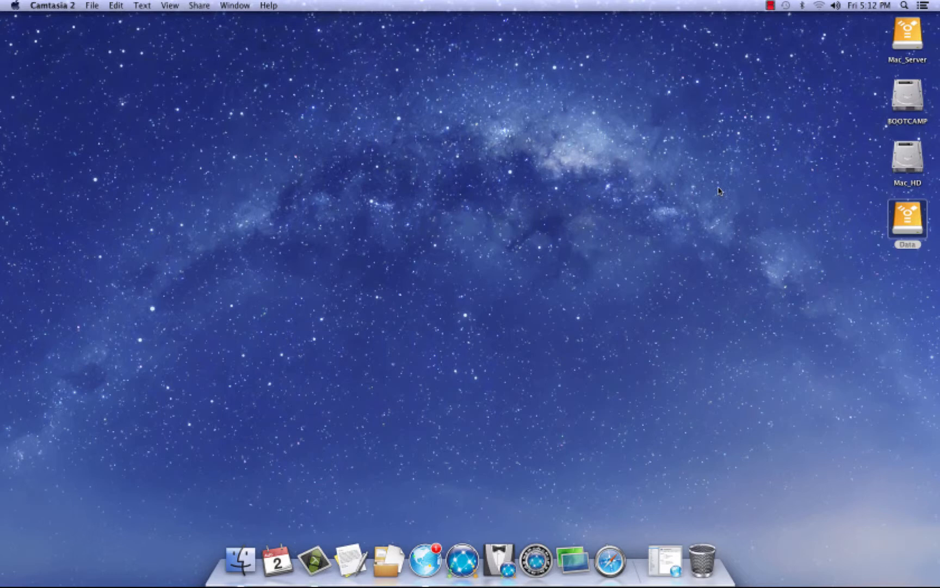
mouse_move(910, 266)
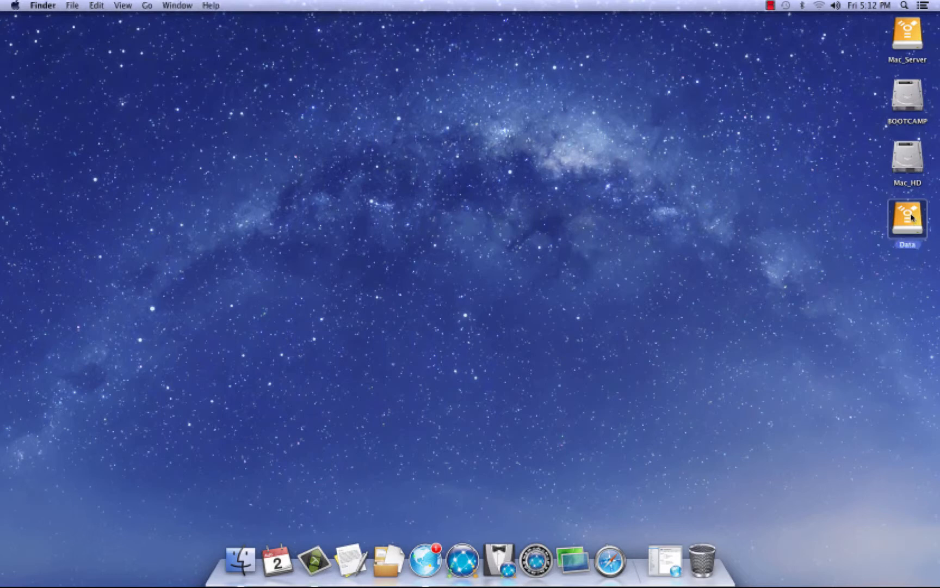
Create a new folder named Temp_Folder on the Data drive in Finder
double_click(908, 217)
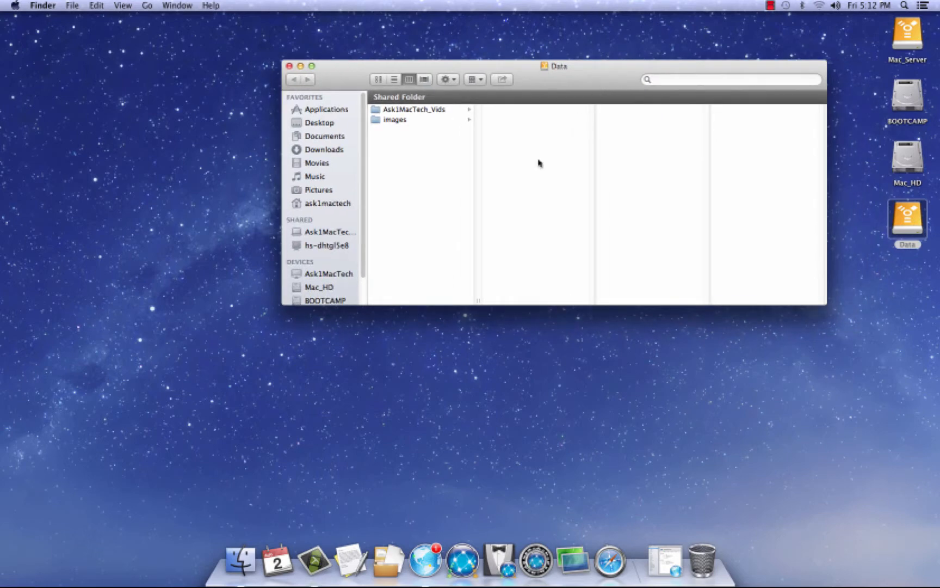
mouse_move(409, 156)
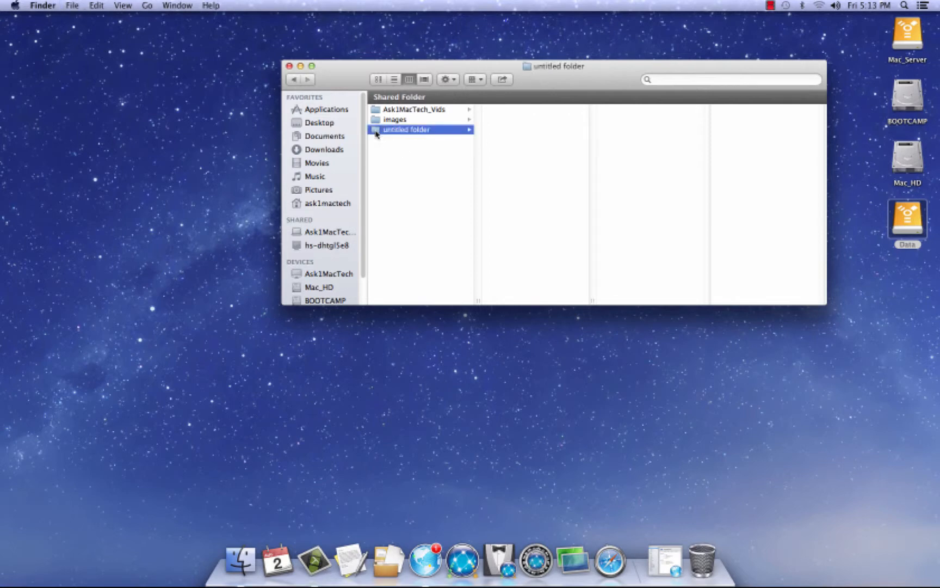
right_click(421, 130)
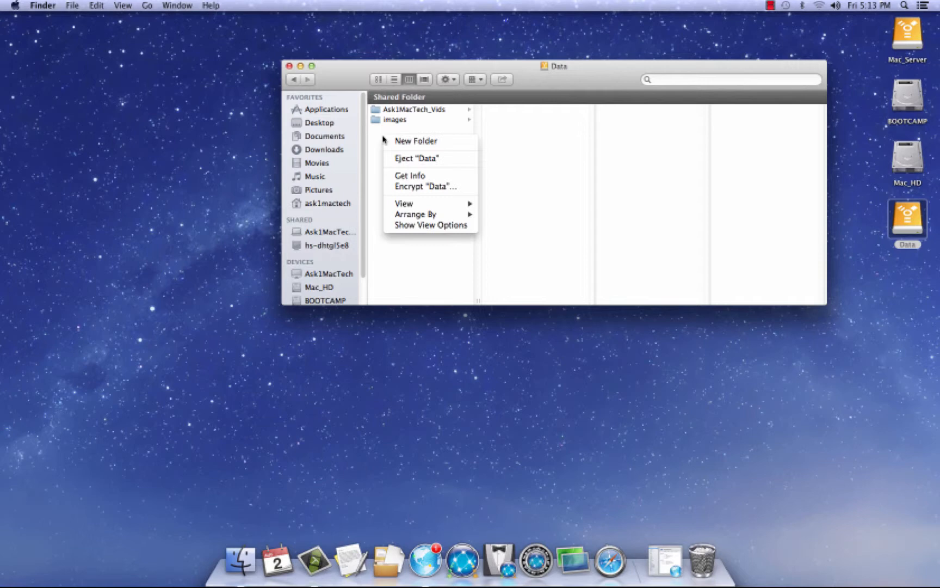
left_click(415, 140)
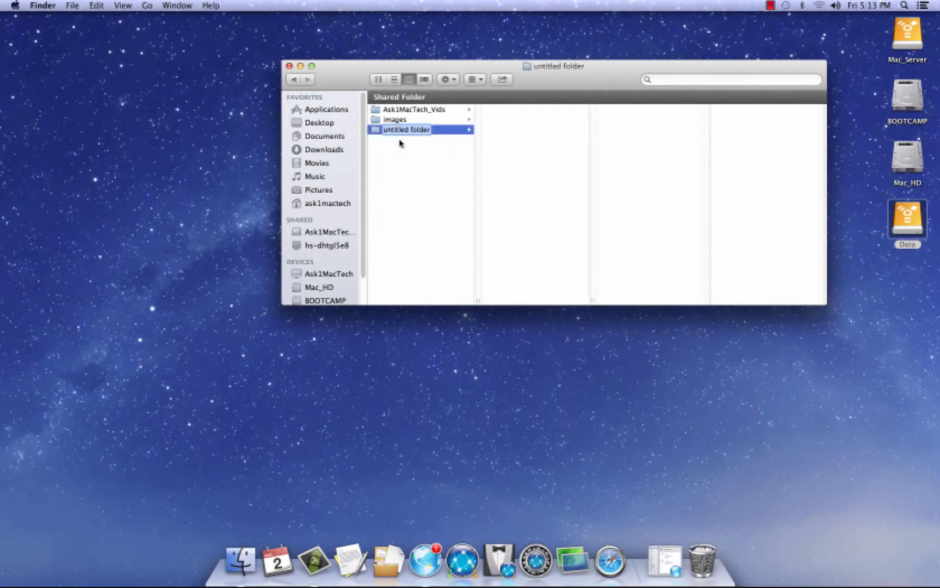
type("Temp_Folder")
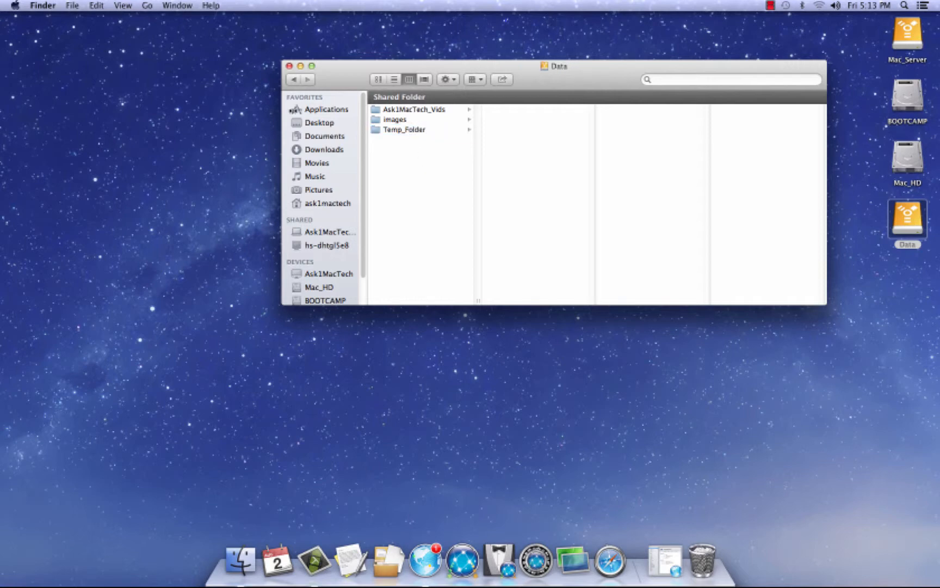
Bring up the Server app and show the File Sharing service settings
left_click(290, 67)
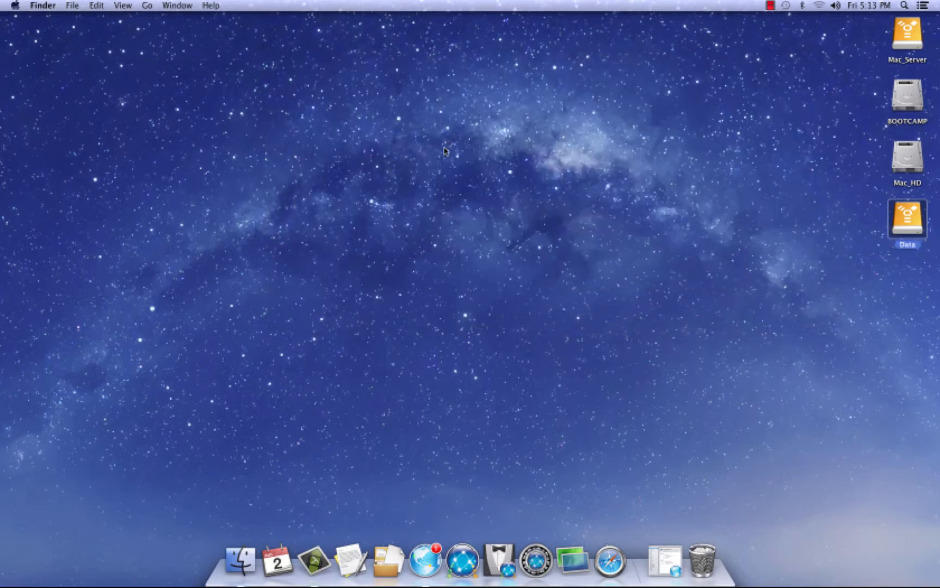
mouse_move(633, 381)
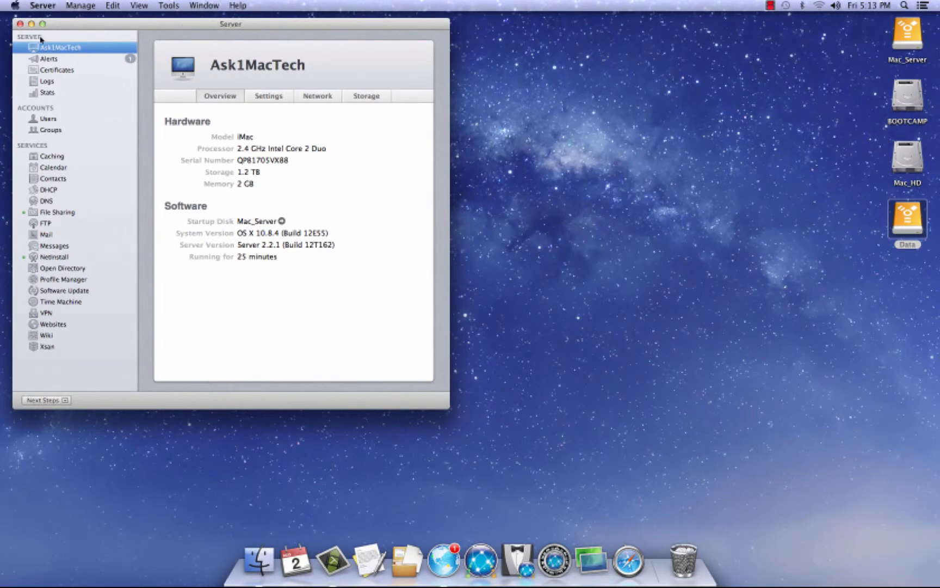
left_click(57, 212)
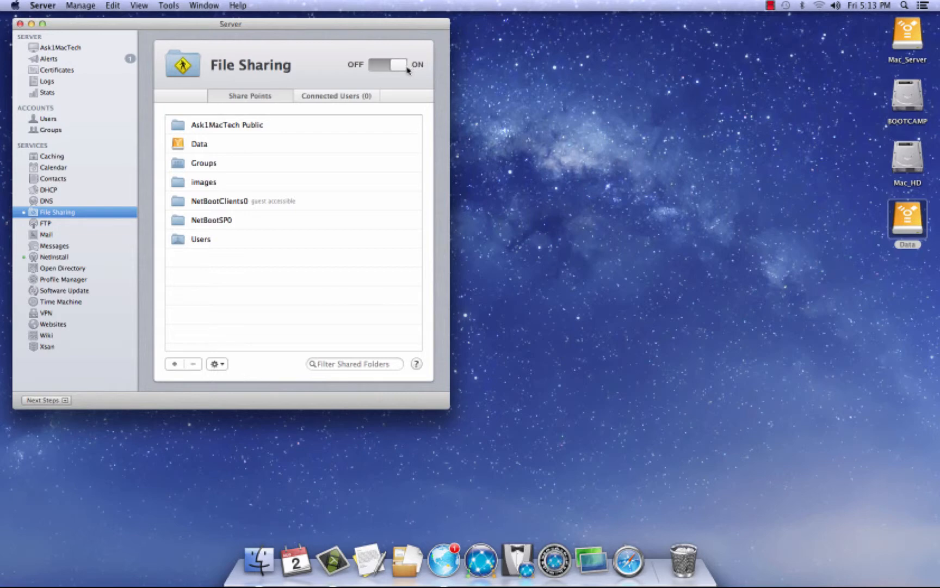
mouse_move(813, 175)
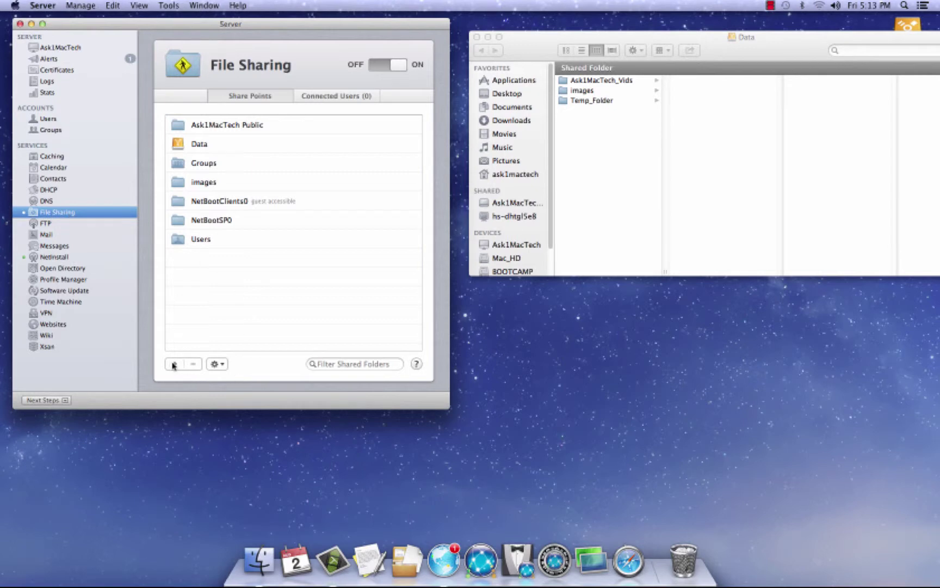
Add Temp_Folder from the Data drive as a new File Sharing share point
left_click(174, 363)
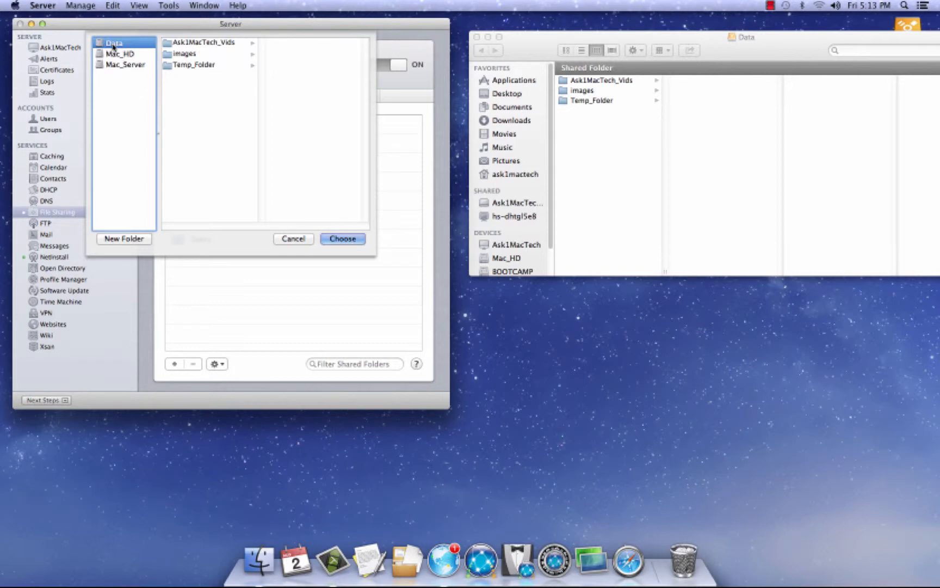
left_click(193, 66)
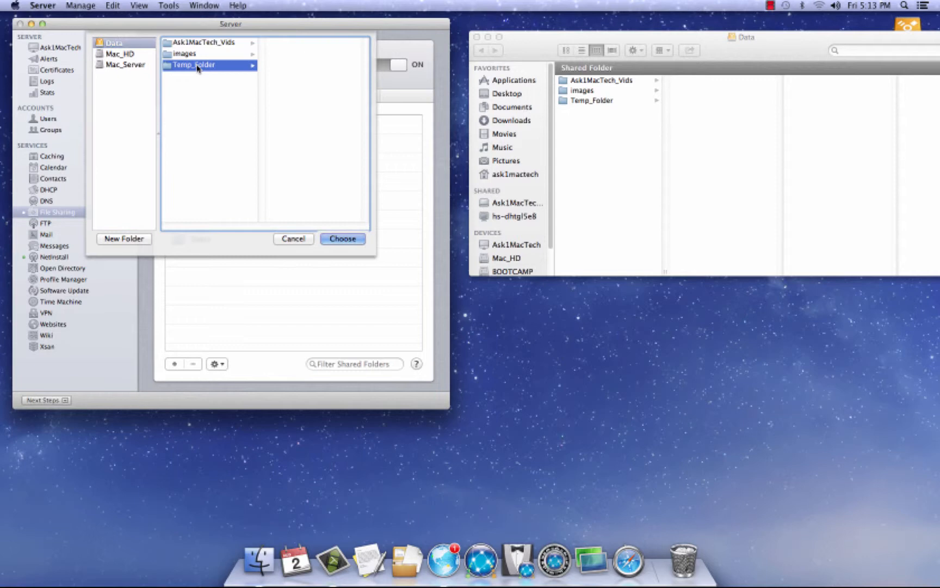
left_click(343, 238)
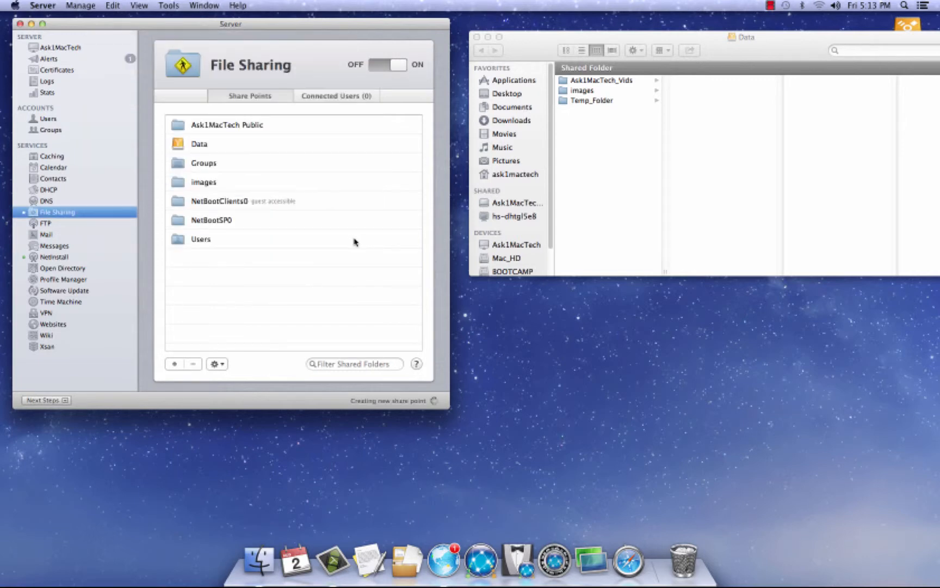
mouse_move(357, 202)
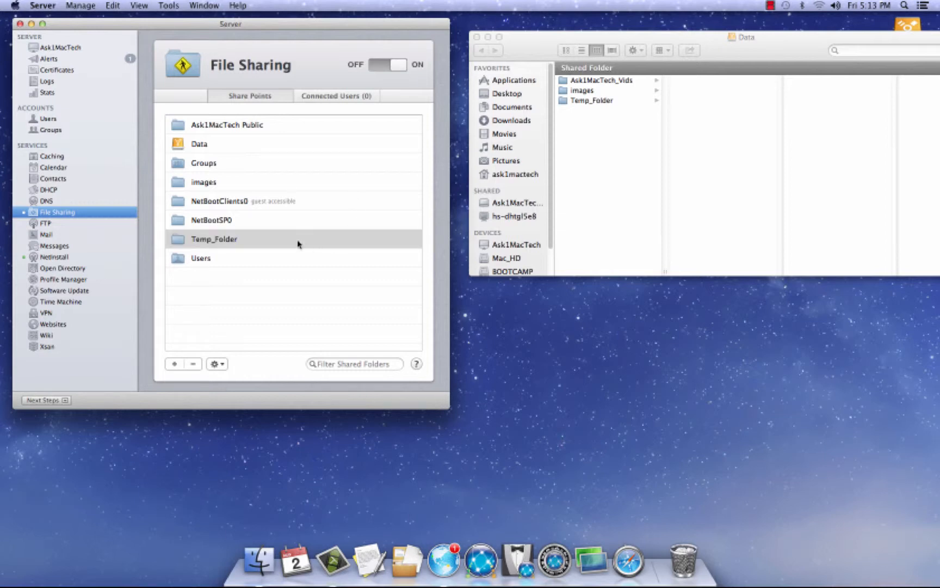
Review Temp_Folder's share settings with AFP and SMB sharing enabled and accept them
double_click(214, 239)
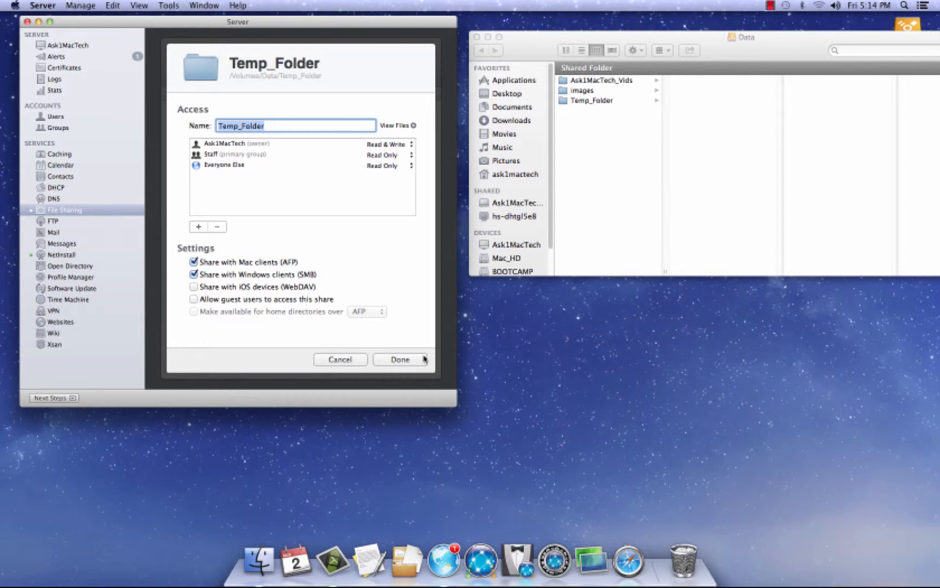
left_click(399, 359)
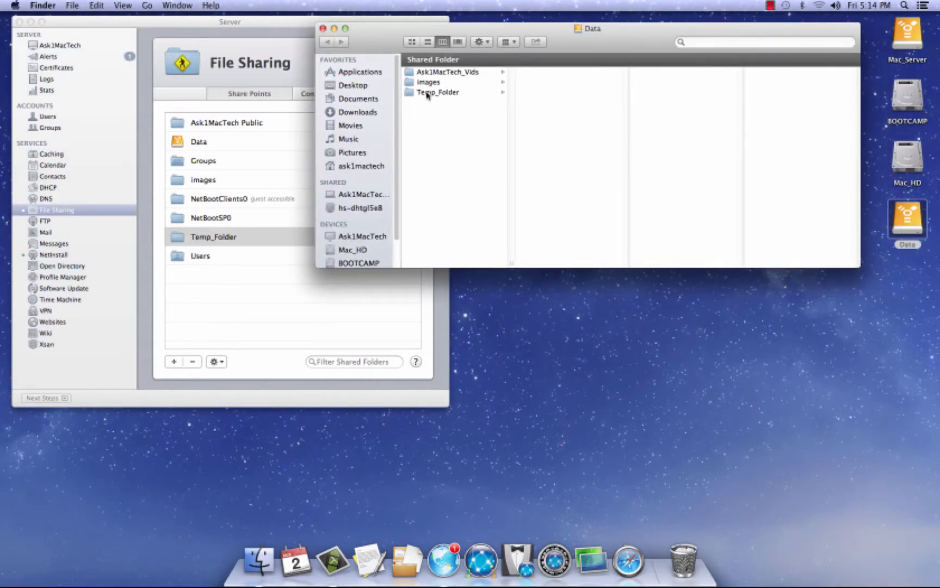
Close the Data drive window and show the Mac_Server drive's contents
left_click(438, 92)
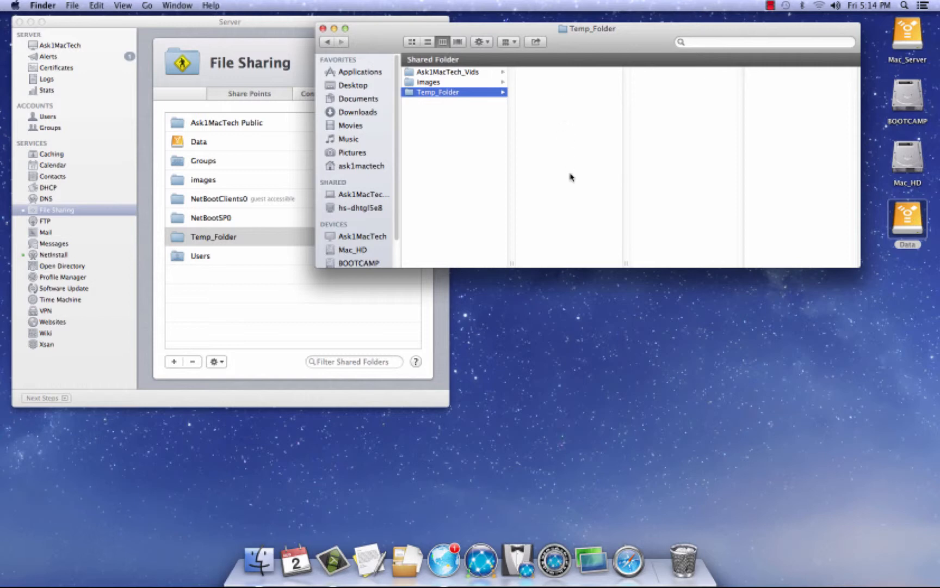
mouse_move(386, 21)
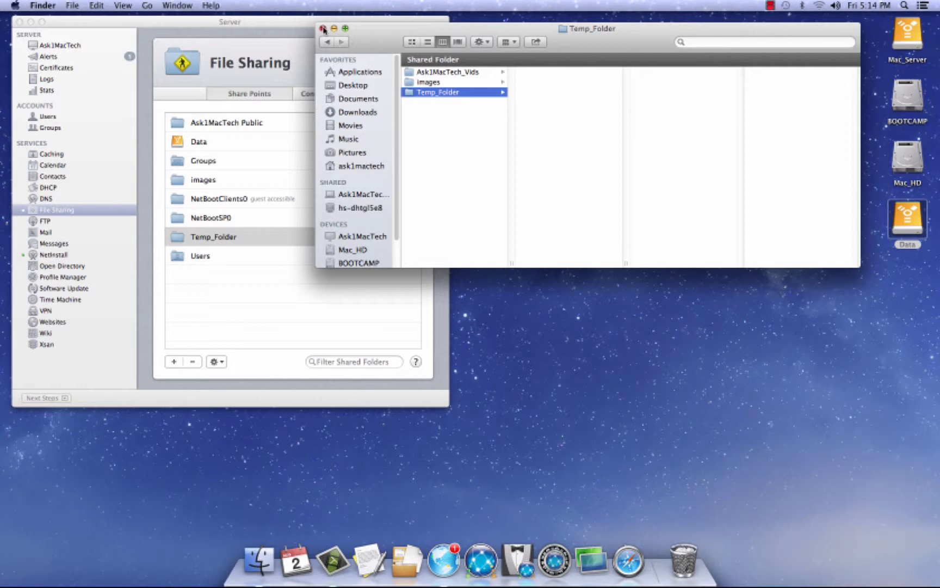
left_click(324, 28)
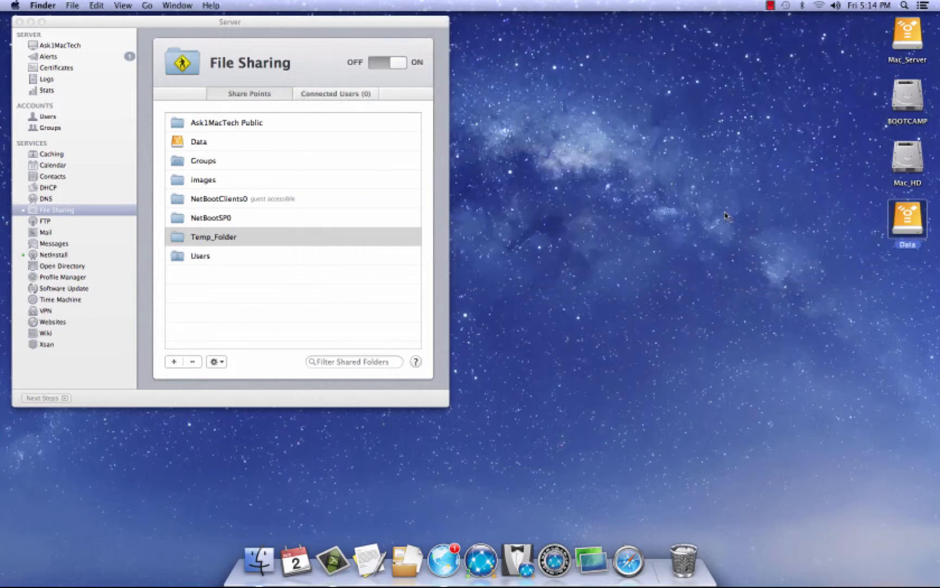
mouse_move(907, 57)
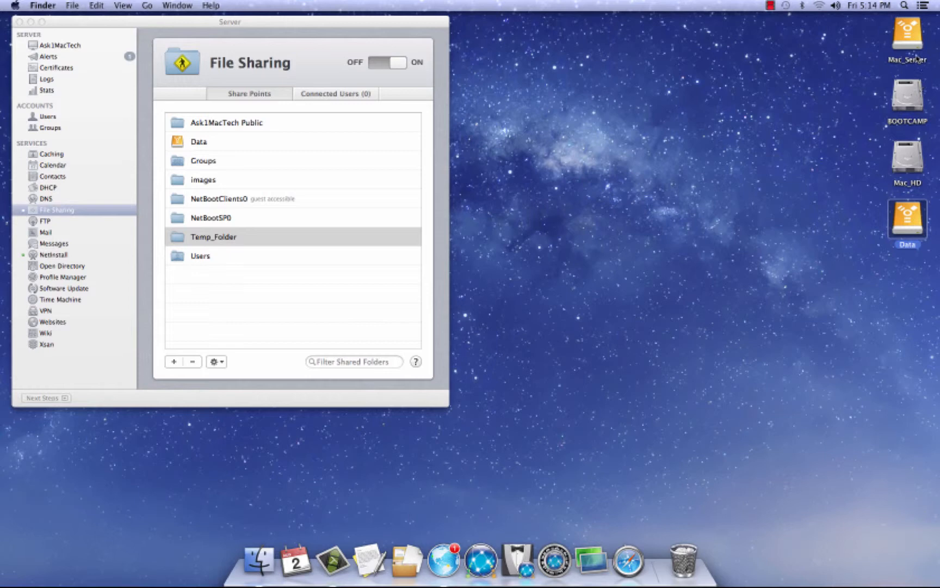
double_click(907, 34)
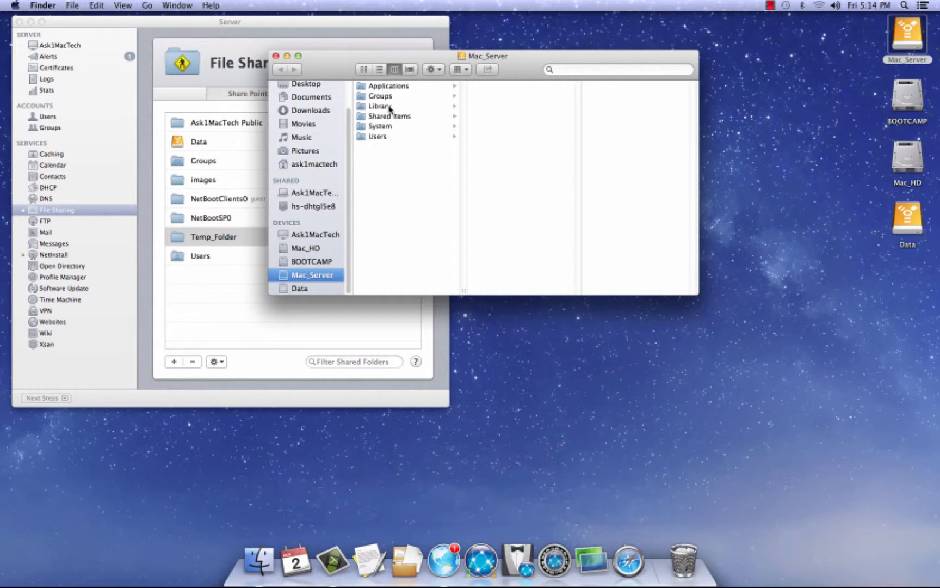
Browse to Screen Sharing in /System/Library/CoreServices, then close the Finder window
left_click(379, 126)
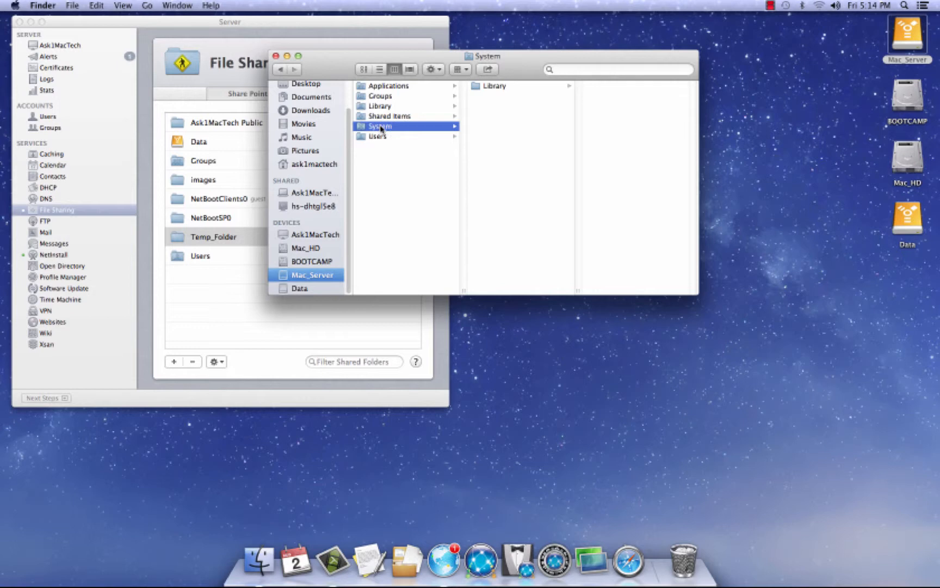
left_click(493, 85)
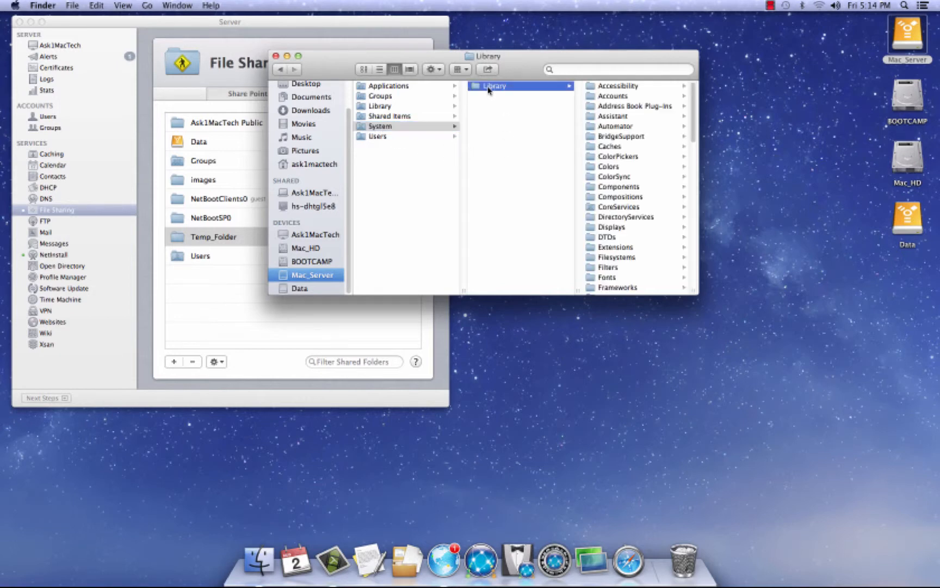
mouse_move(618, 159)
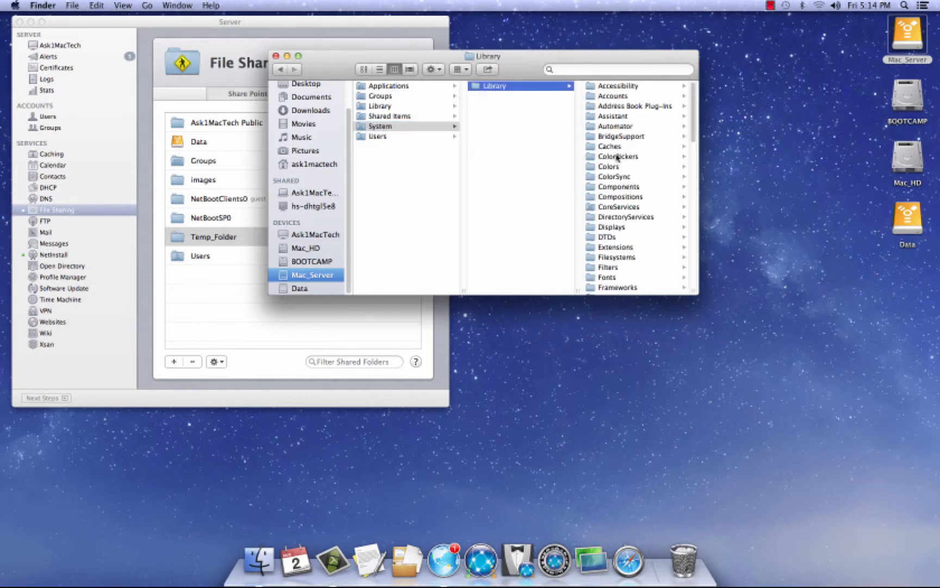
scroll("up", 3)
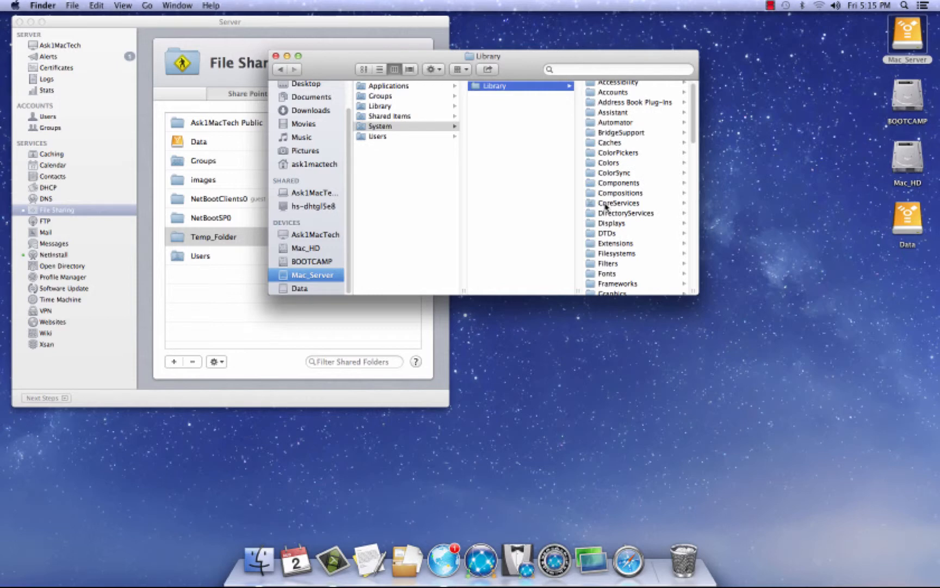
mouse_move(618, 208)
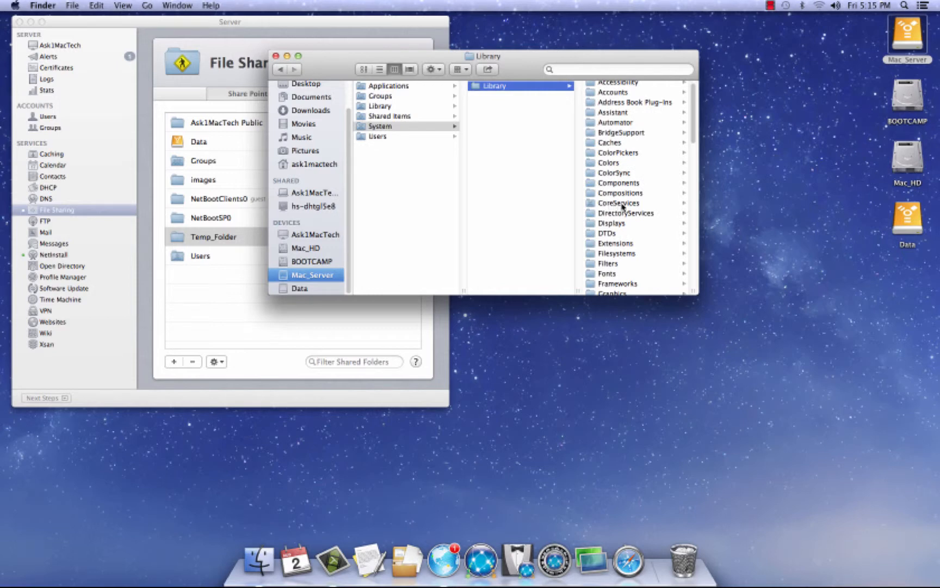
left_click(620, 203)
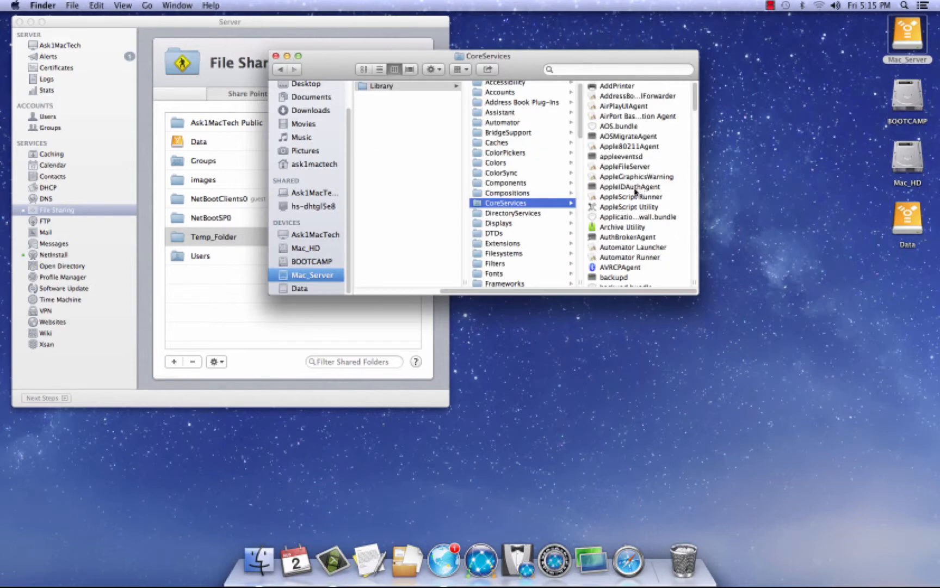
scroll("down", 3)
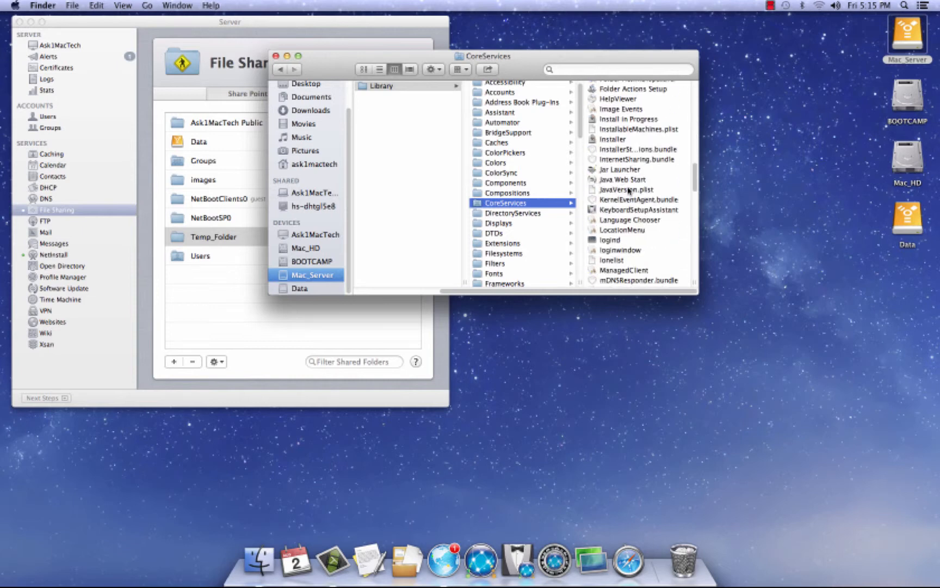
scroll("down", 3)
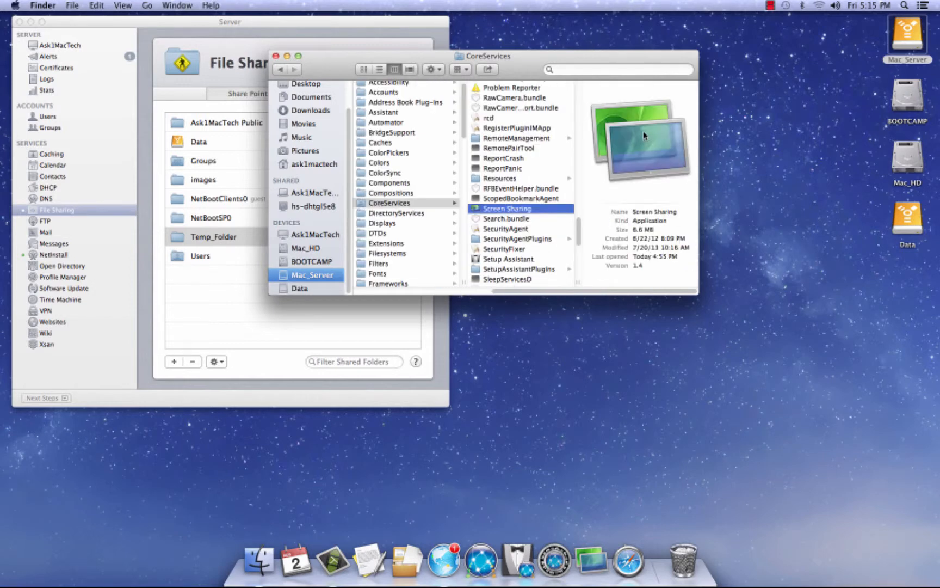
mouse_move(591, 562)
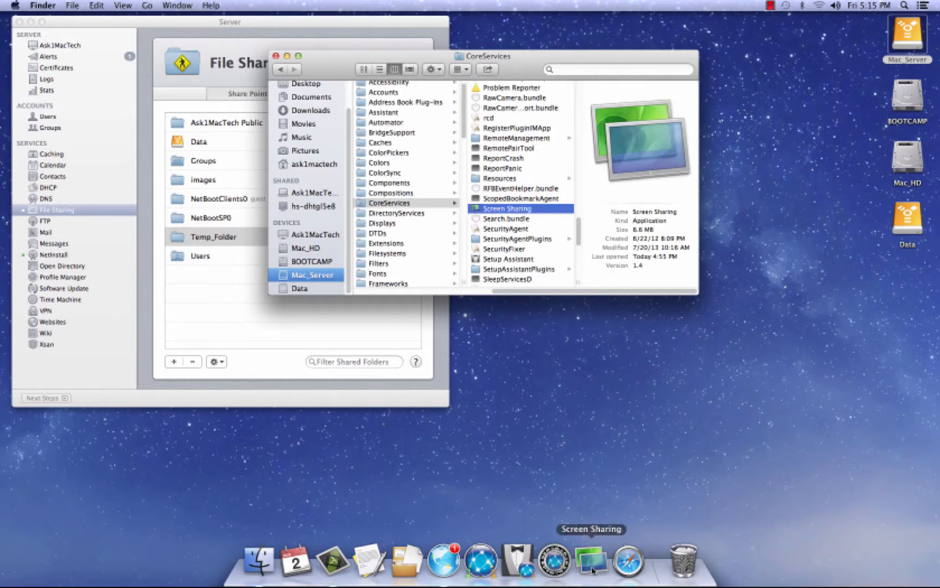
left_click(278, 55)
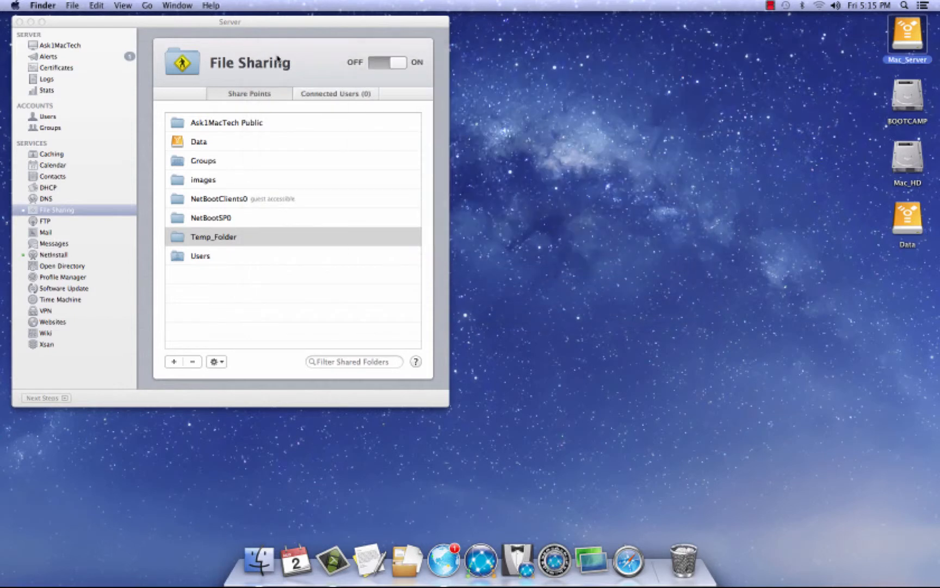
mouse_move(591, 560)
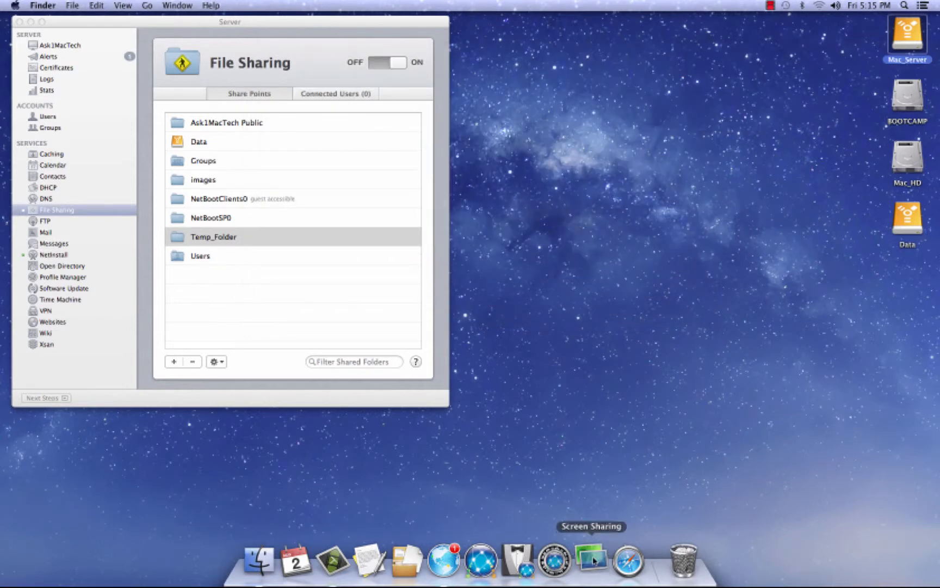
Launch Screen Sharing and connect to host 192.168.1.101
left_click(590, 558)
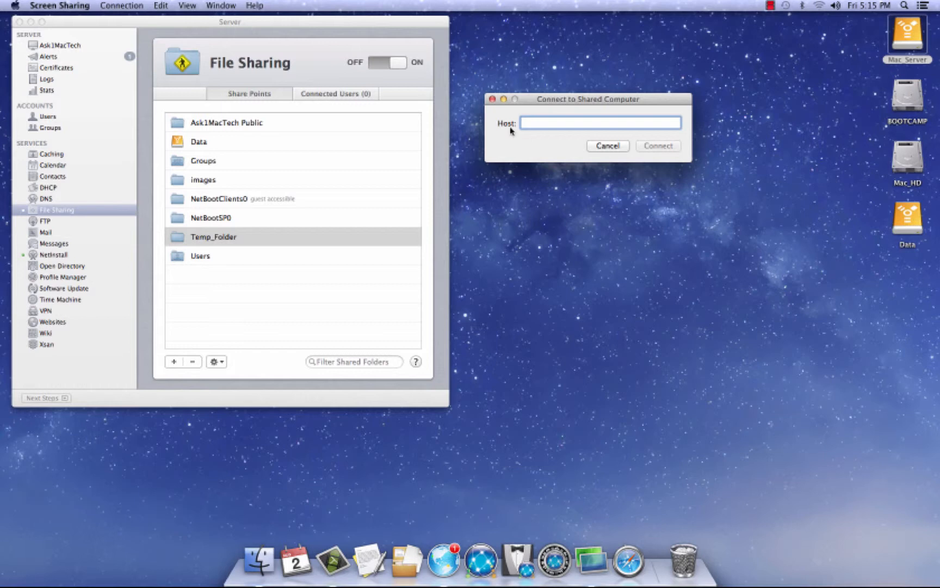
type("192.")
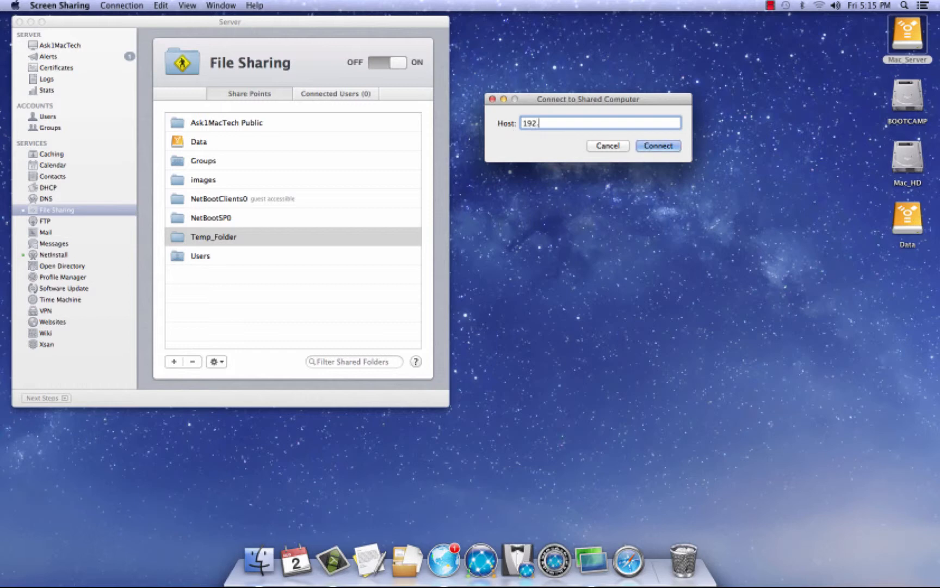
type("168")
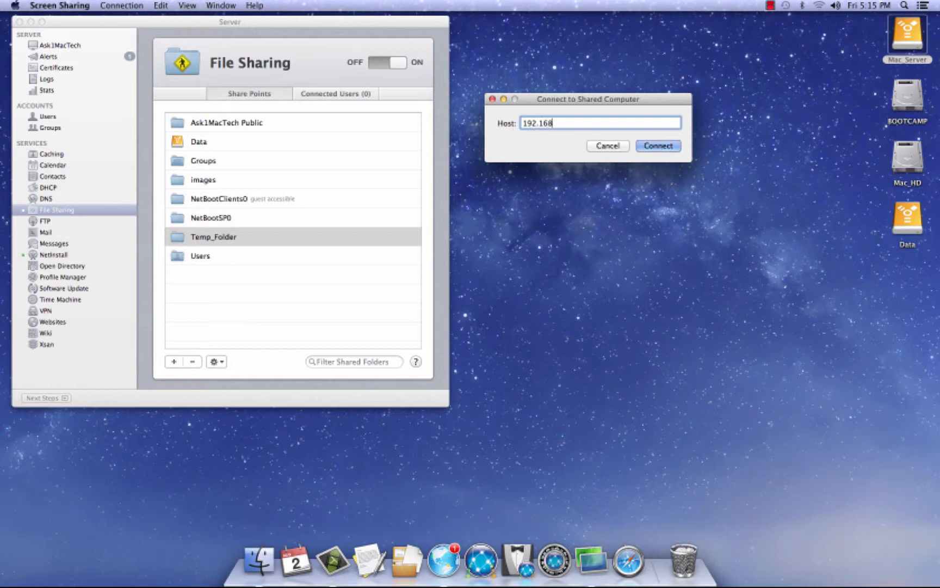
type(".1.")
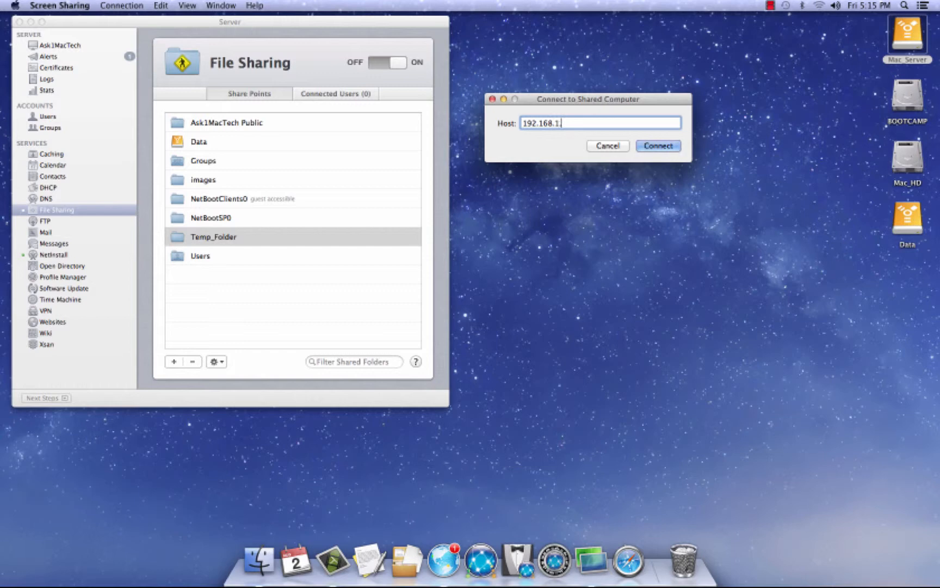
type("101")
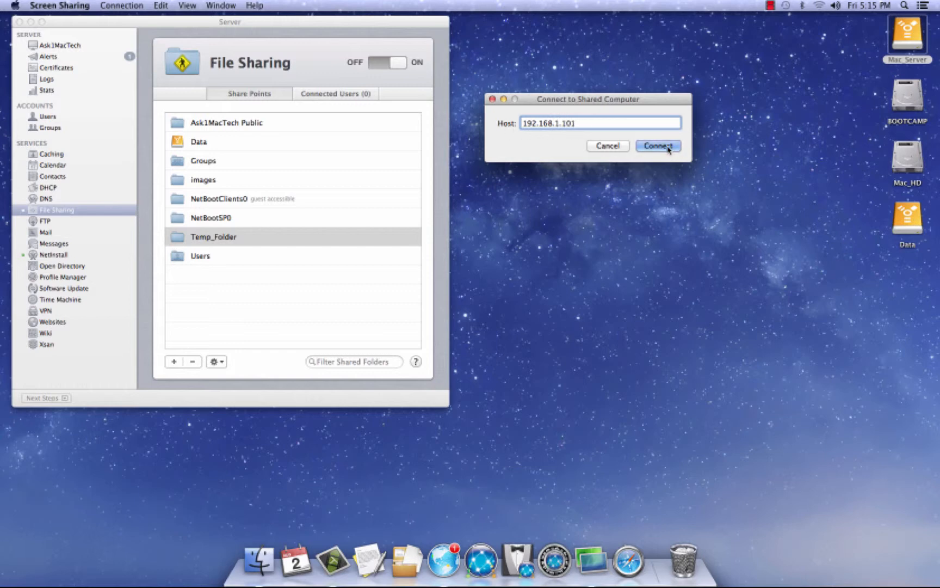
left_click(658, 146)
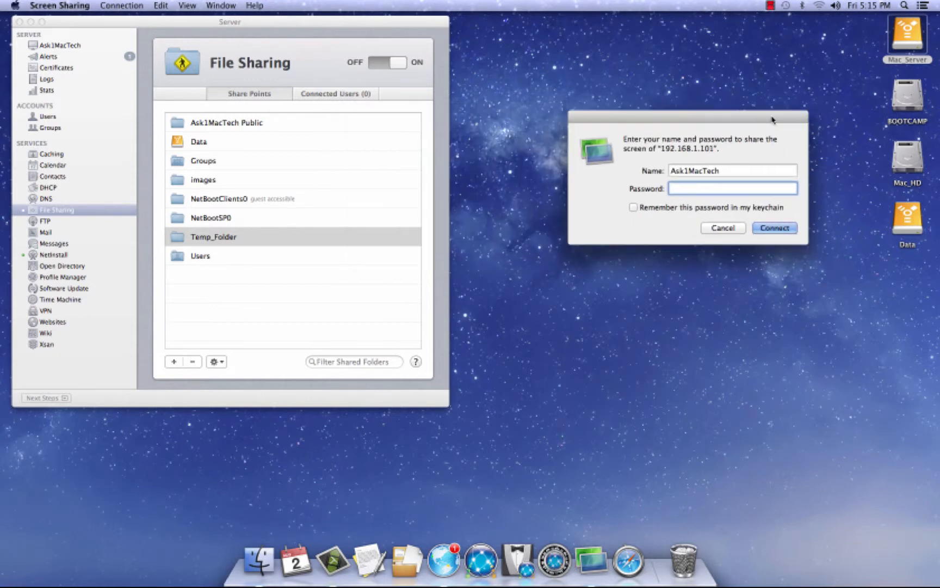
Sign in to the remote Mac and bring up its Finder application menu
left_click(733, 188)
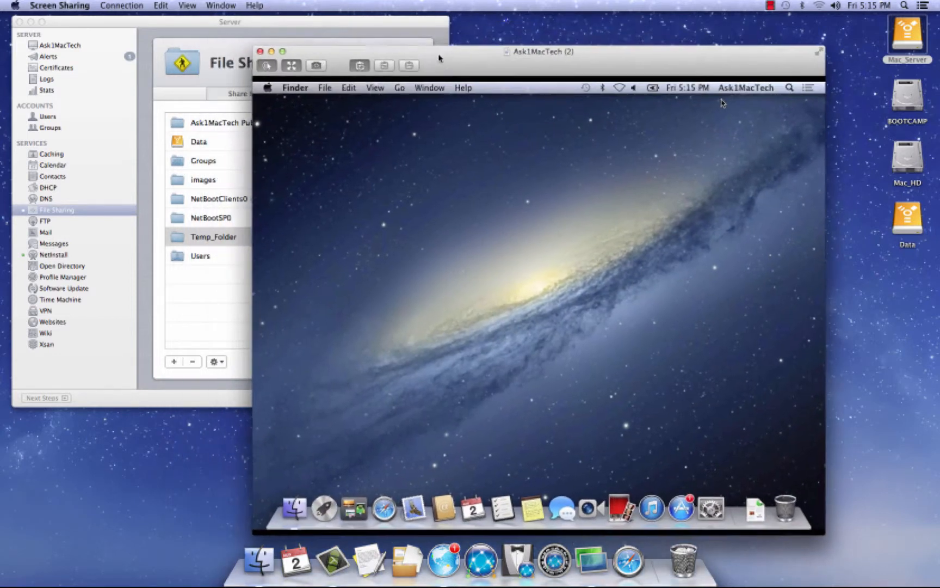
left_click(230, 22)
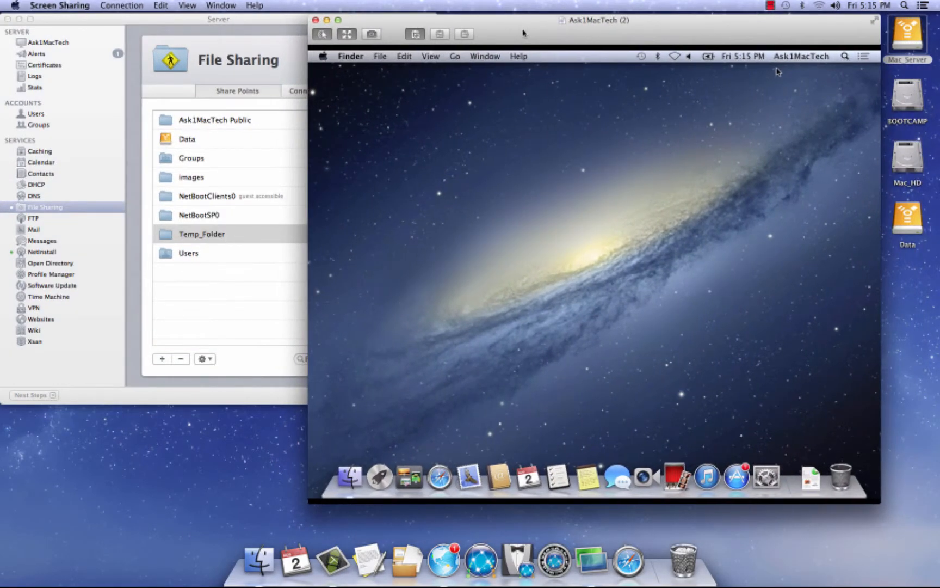
mouse_move(453, 217)
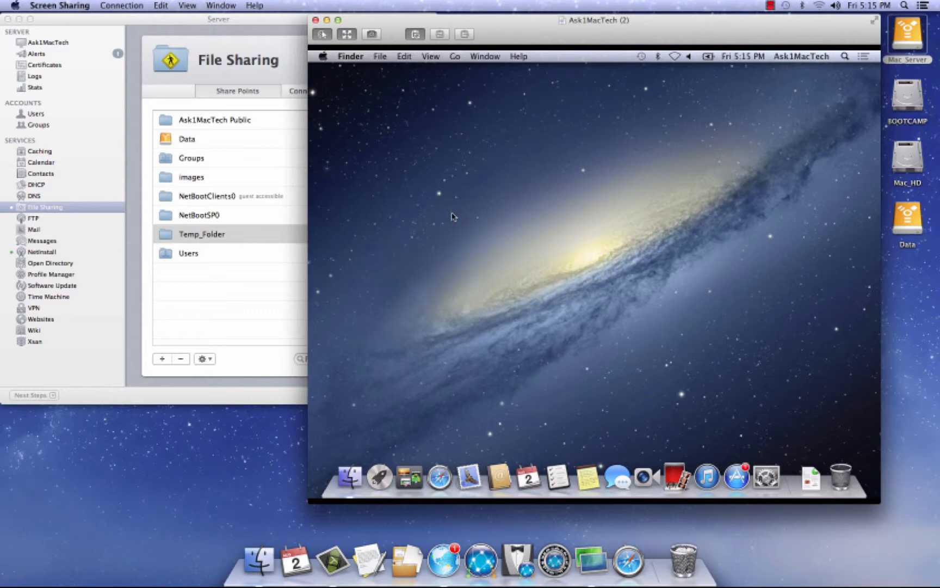
mouse_move(819, 152)
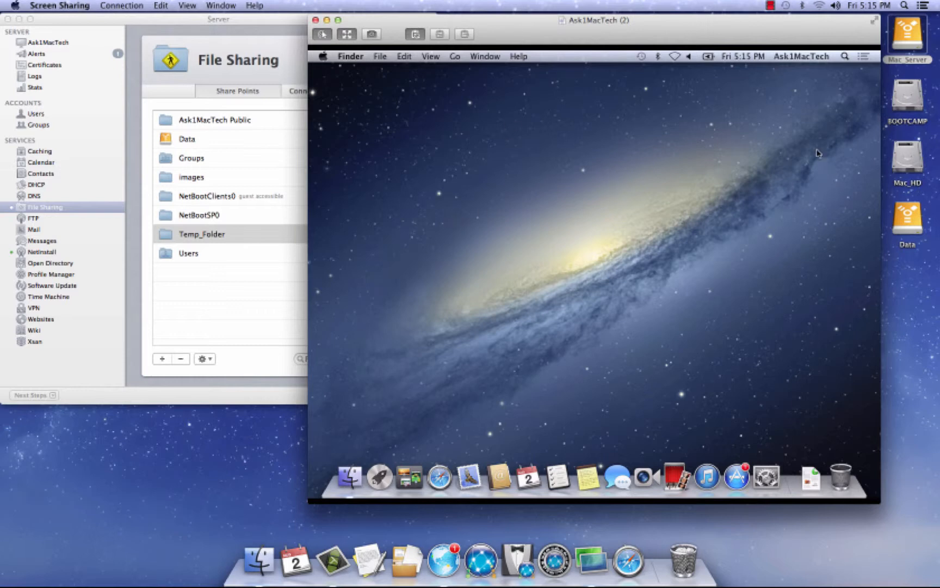
mouse_move(702, 181)
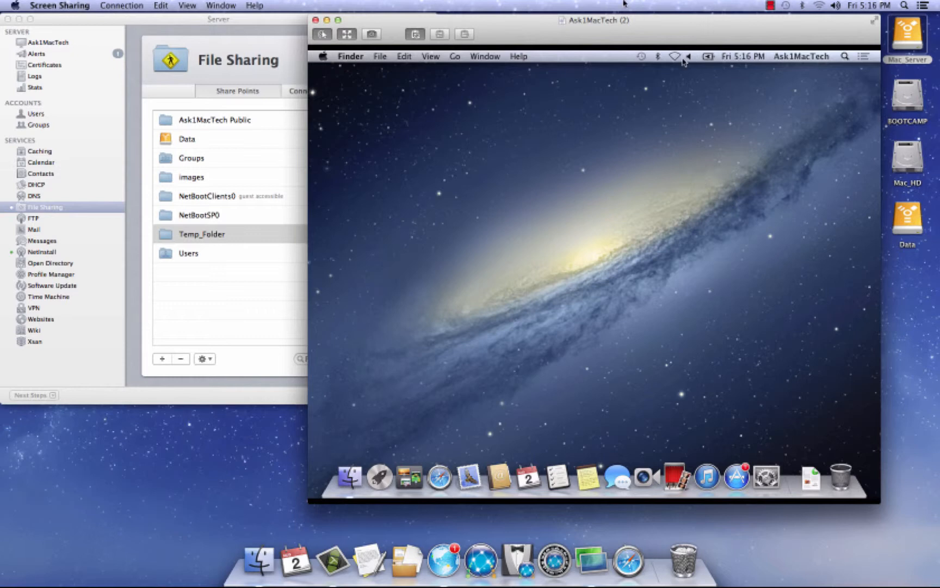
mouse_move(802, 120)
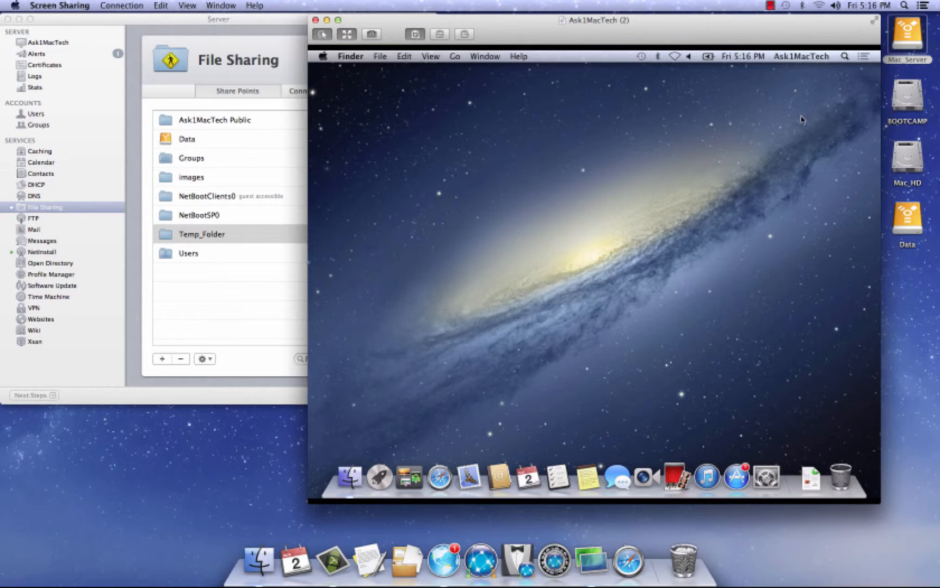
mouse_move(794, 123)
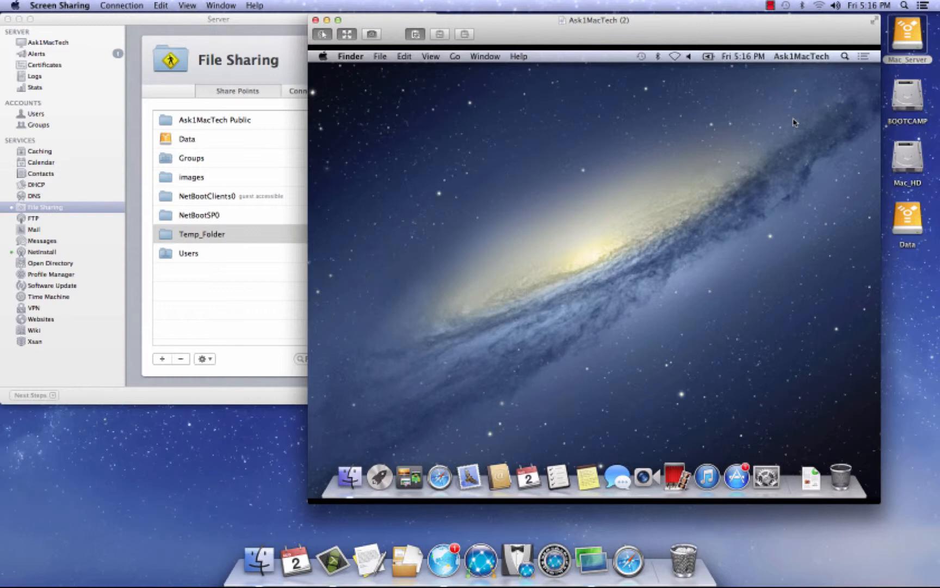
mouse_move(858, 109)
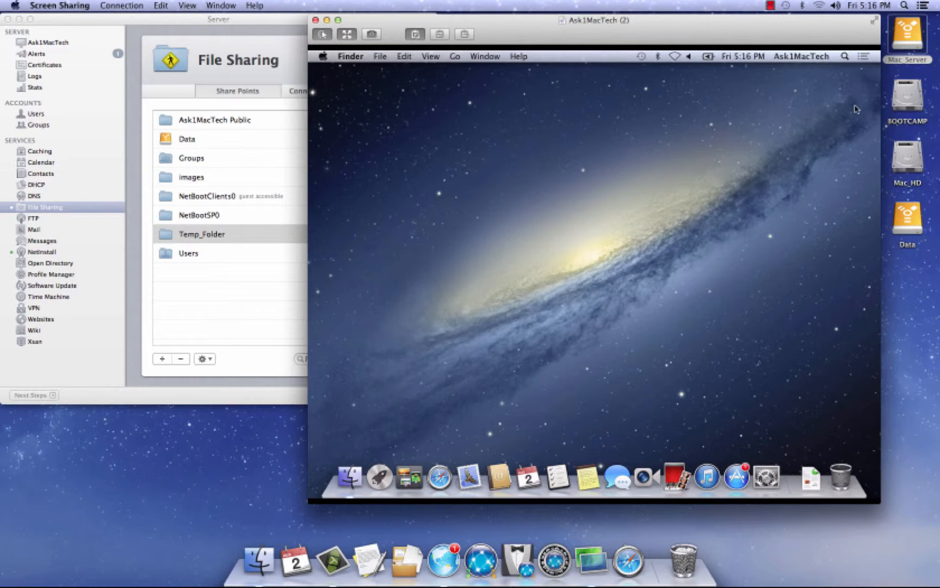
mouse_move(457, 53)
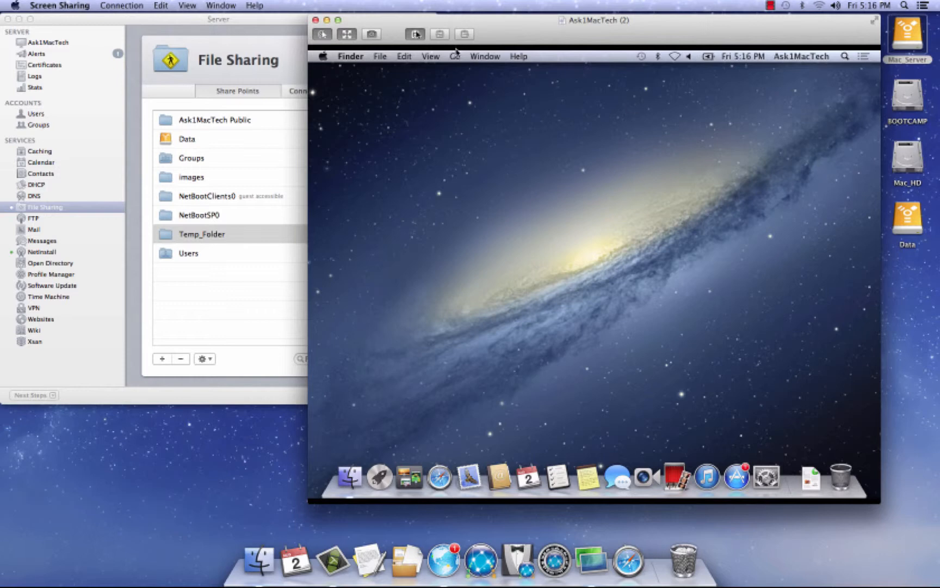
left_click(350, 56)
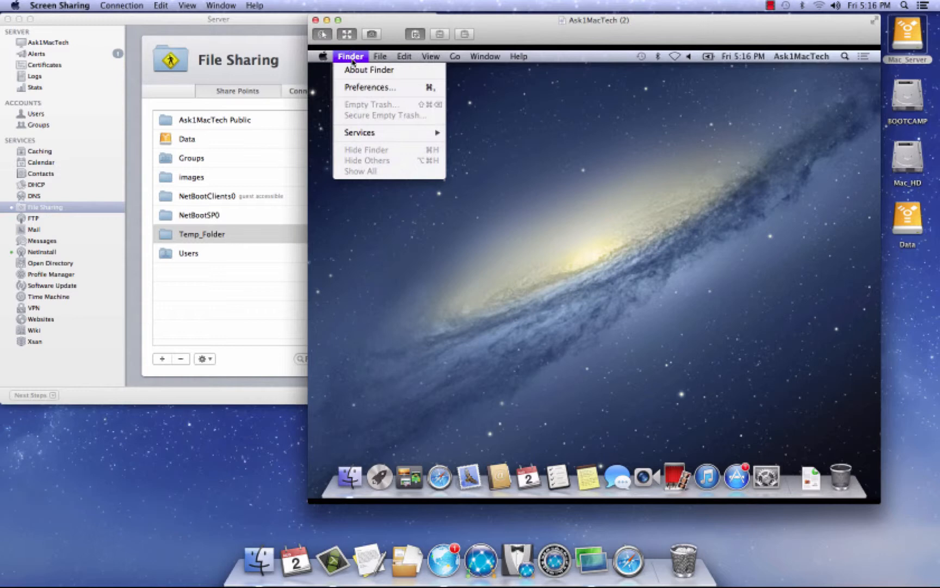
Set the remote Finder to show hard disks and connected servers on the desktop, then return to Server
left_click(371, 87)
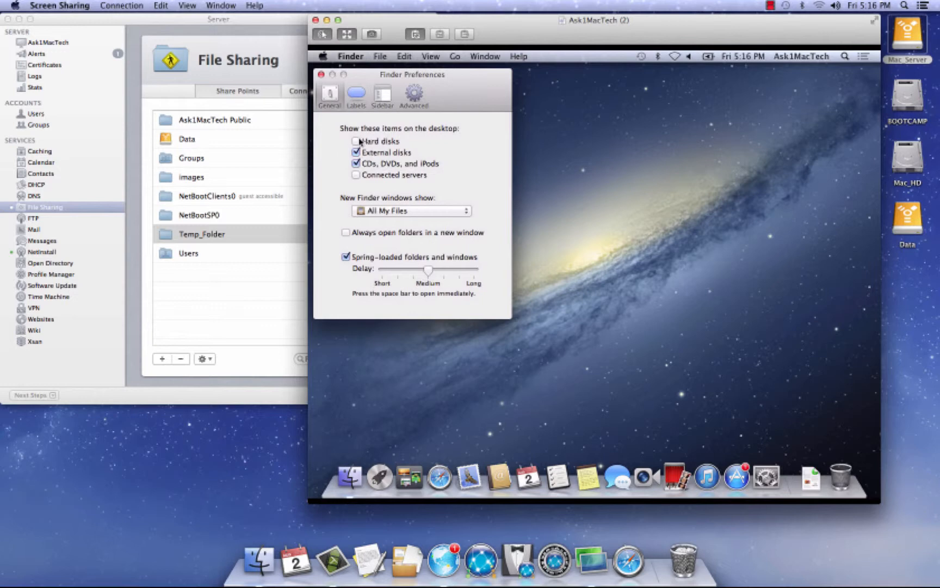
left_click(356, 140)
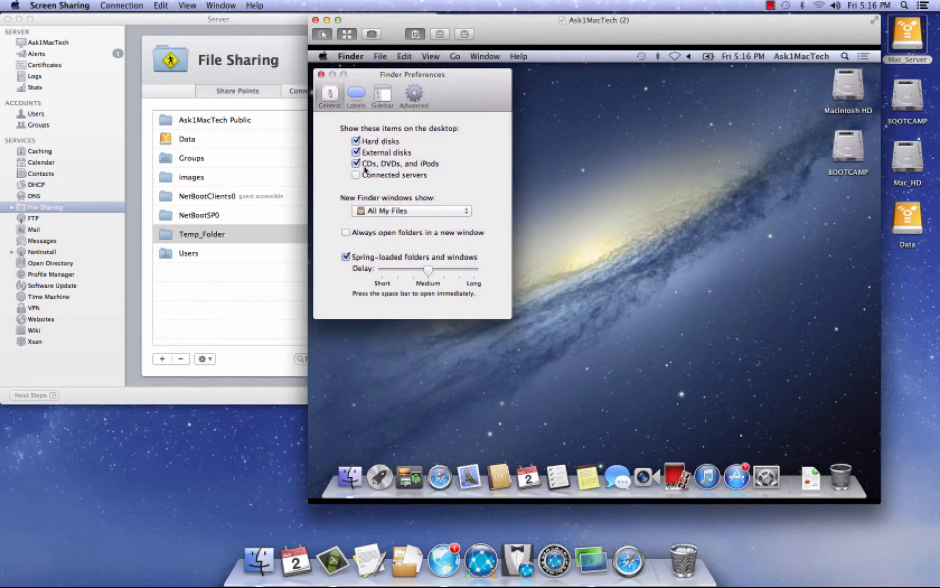
left_click(356, 175)
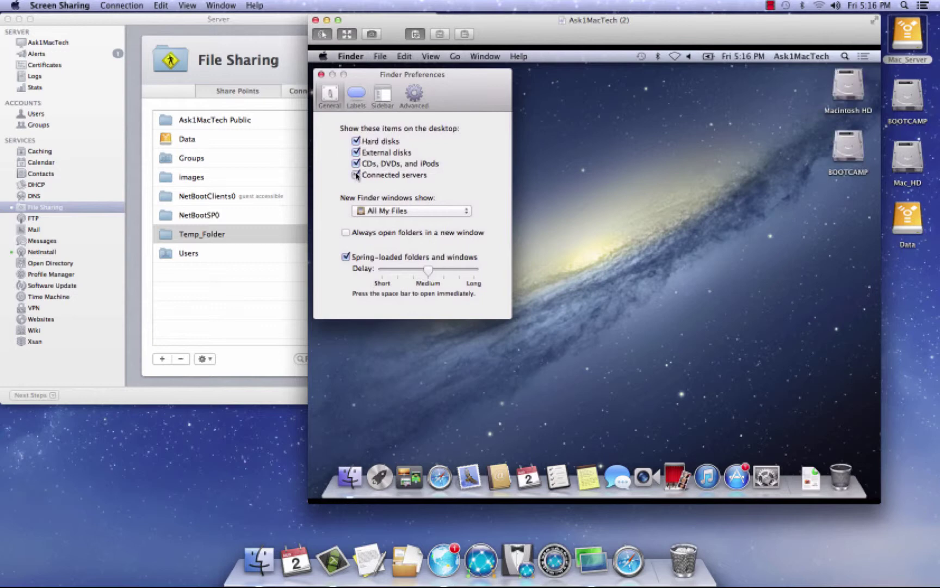
left_click(356, 174)
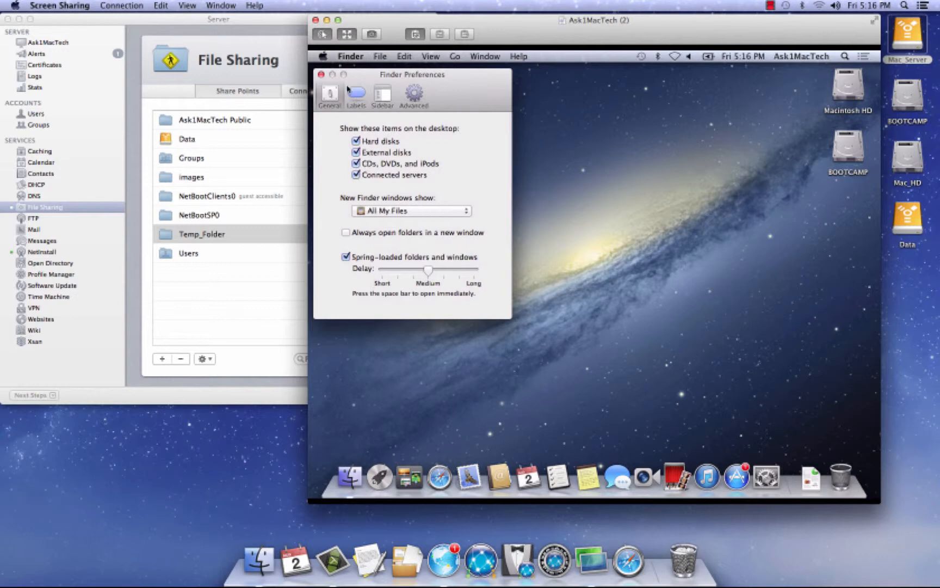
mouse_move(323, 74)
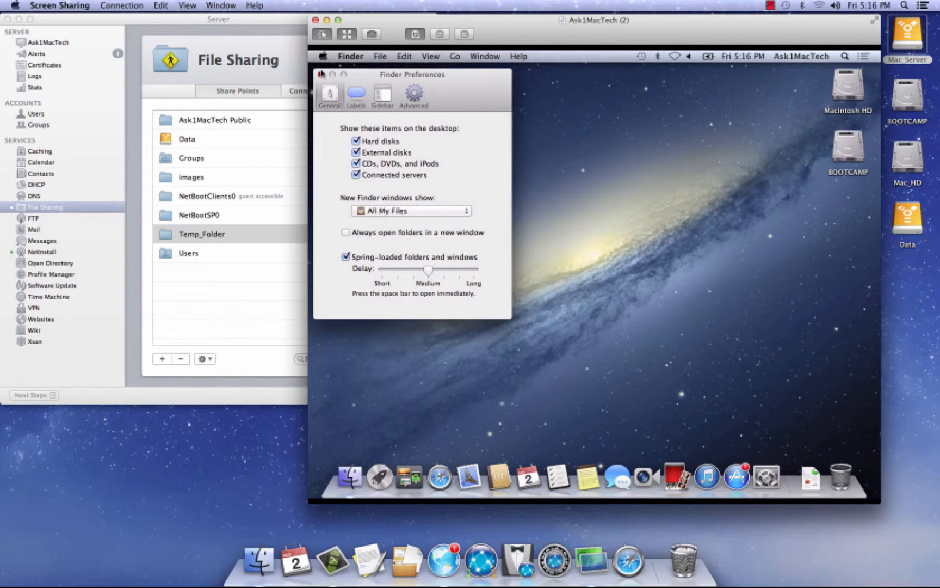
left_click(321, 74)
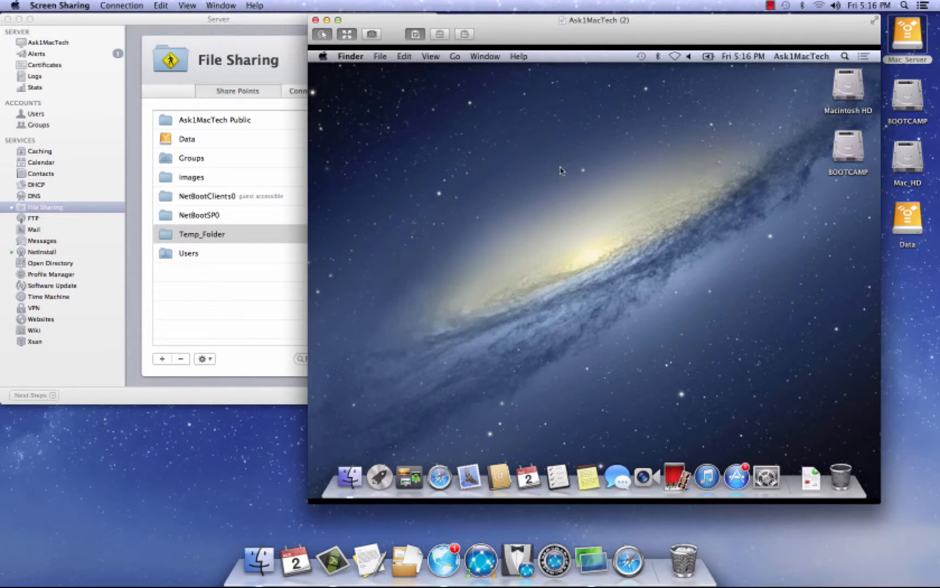
mouse_move(464, 78)
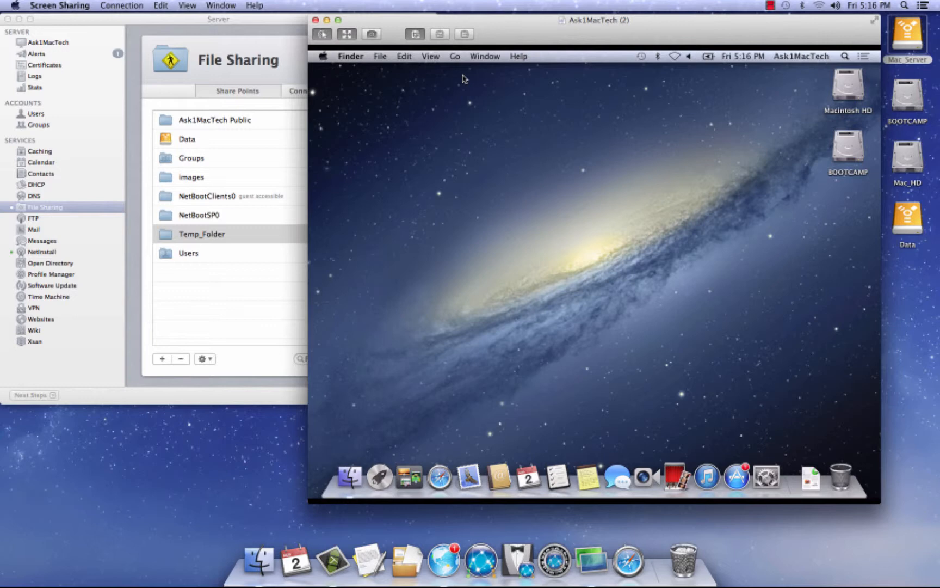
left_click(219, 19)
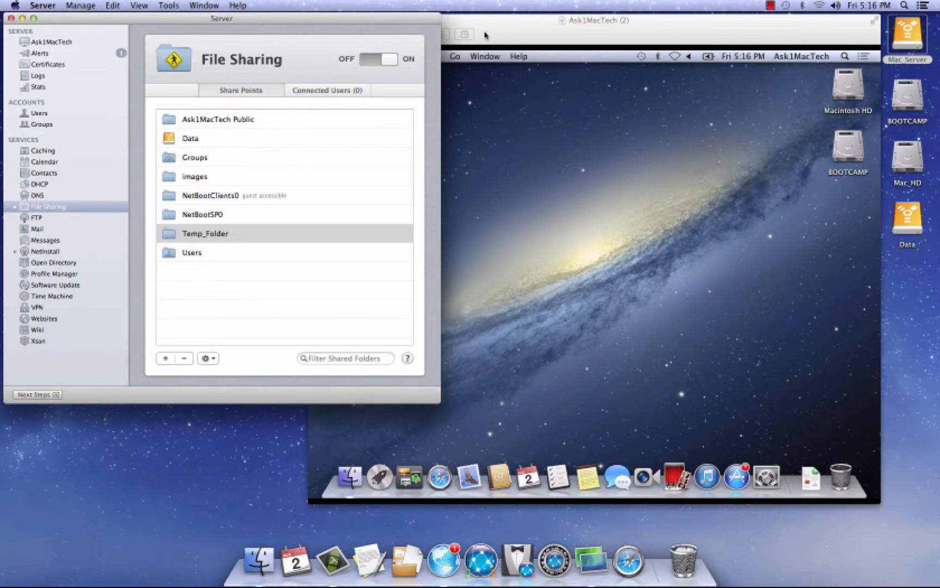
Dismiss System Preferences and return to Server's File Sharing share points
left_click(14, 6)
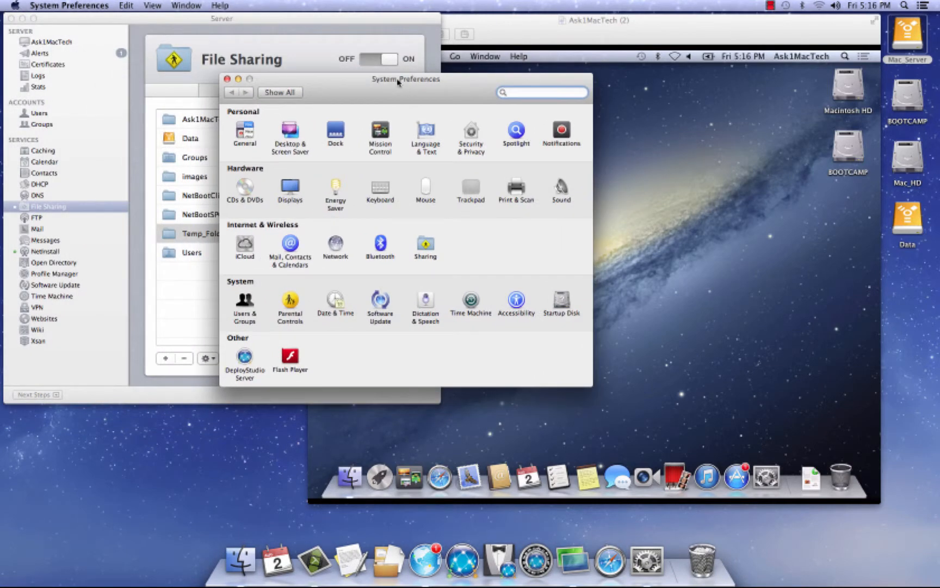
mouse_move(357, 252)
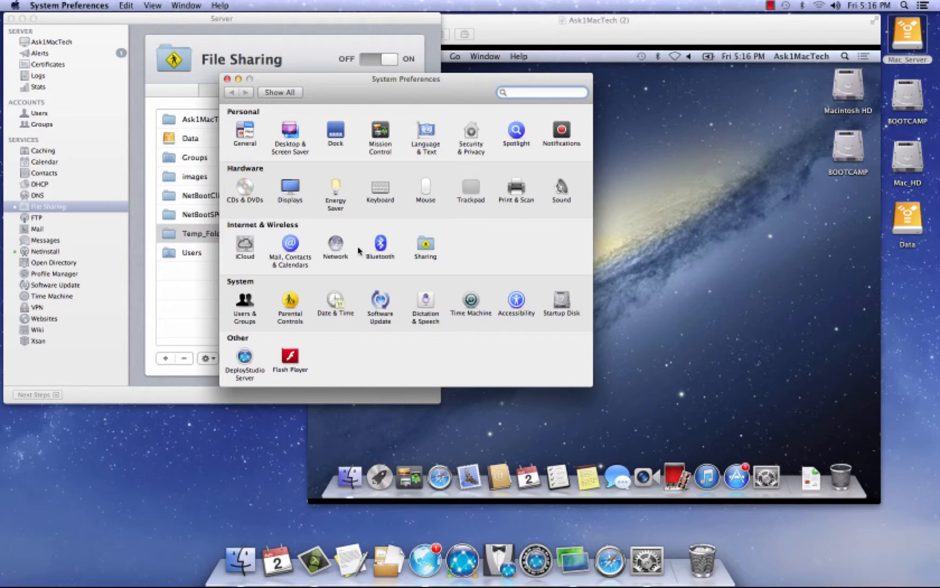
mouse_move(443, 249)
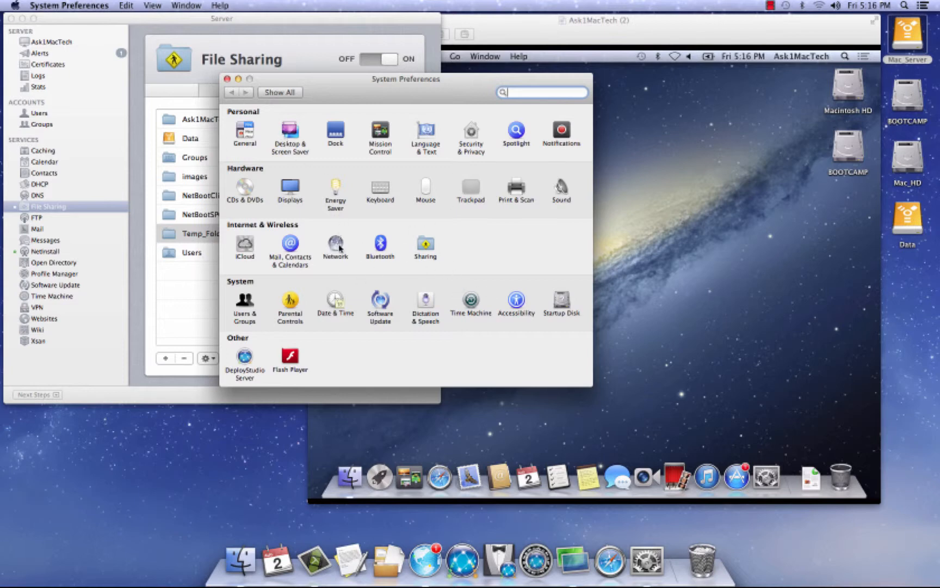
left_click(336, 245)
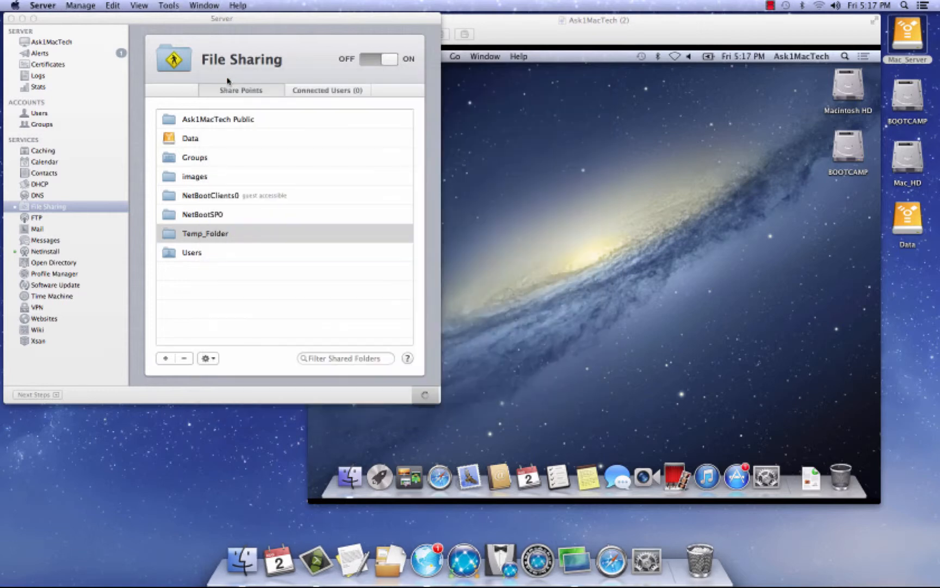
Save afp://192.168.1.104 as a favourite server on the remote Mac and dismiss the dialog
left_click(555, 19)
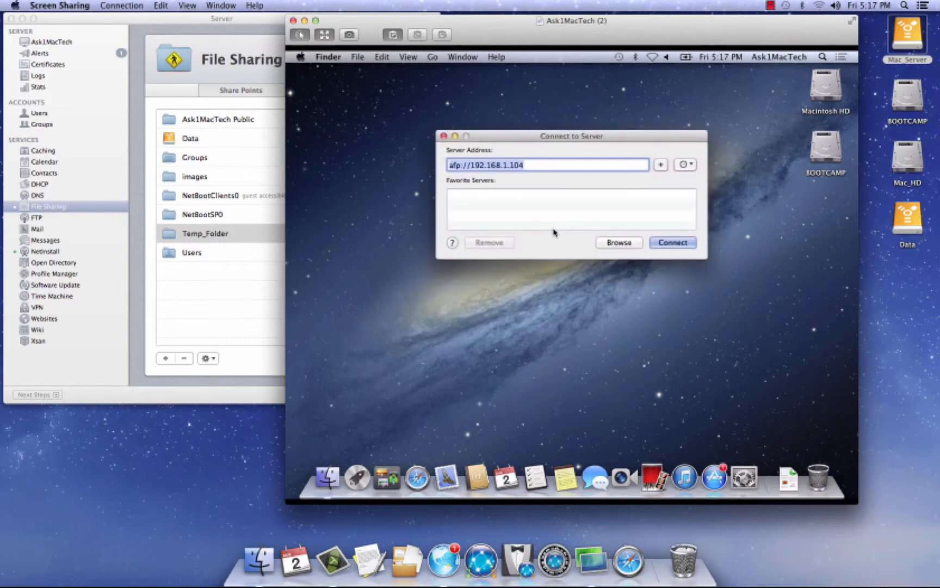
mouse_move(591, 143)
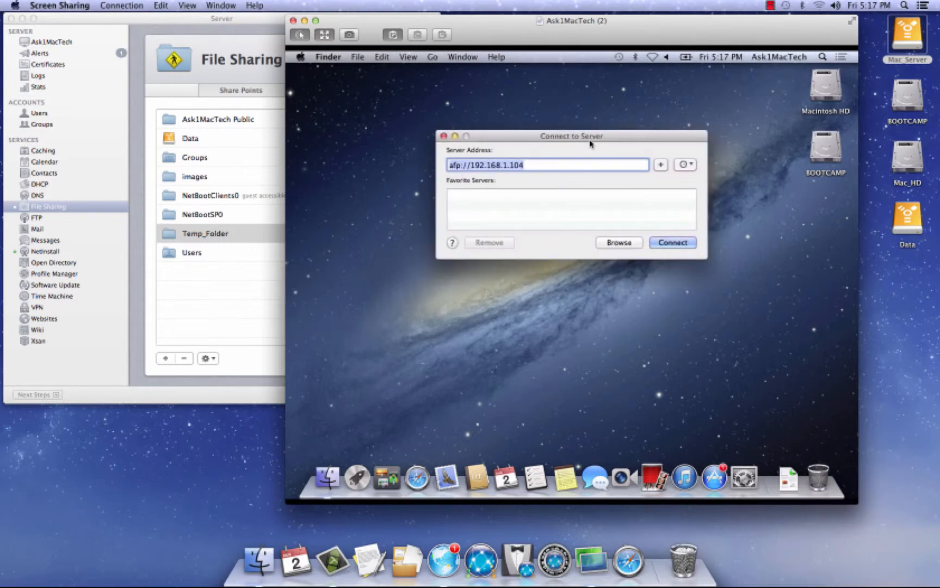
mouse_move(549, 156)
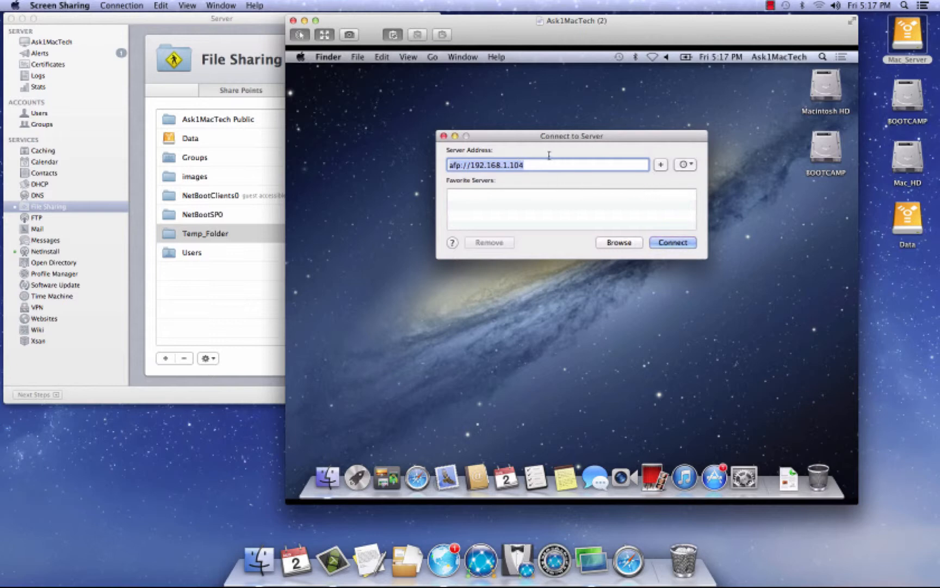
left_click(660, 164)
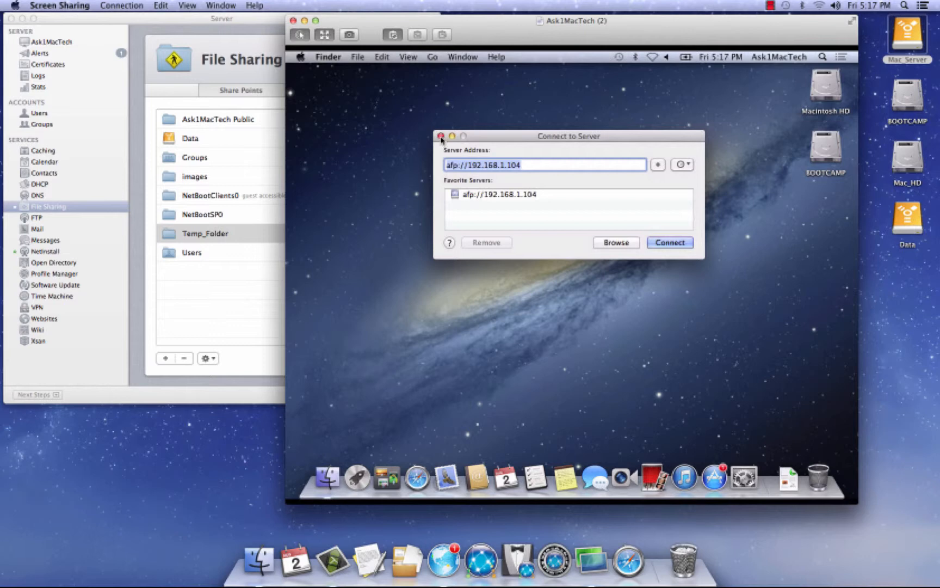
left_click(443, 136)
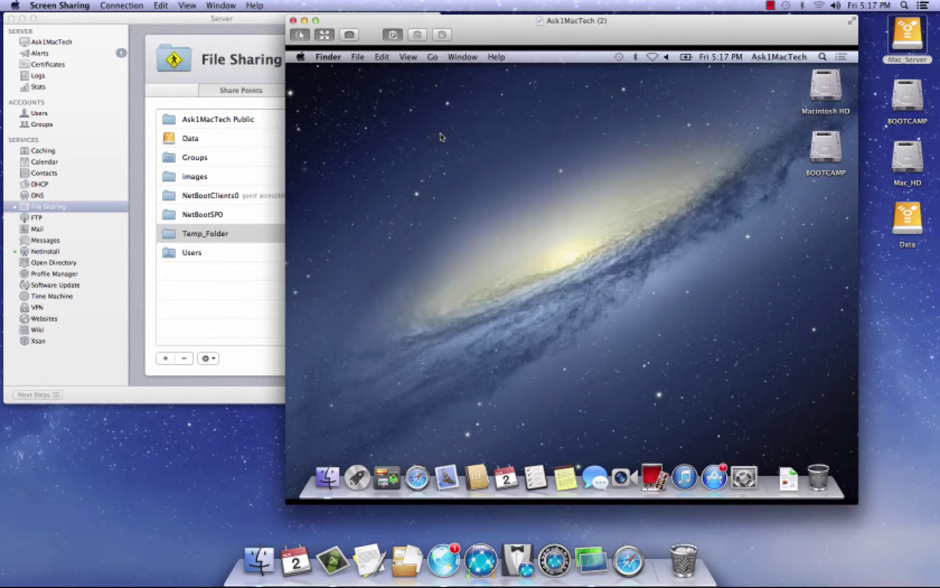
Reconnect to 192.168.1.104 via Go > Connect to Server, reaching its login prompt
left_click(432, 57)
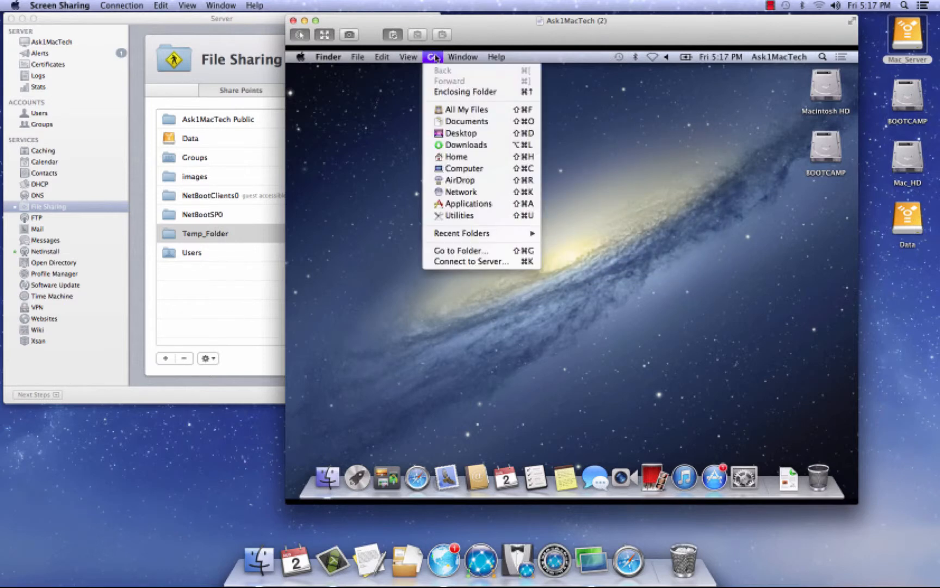
mouse_move(472, 261)
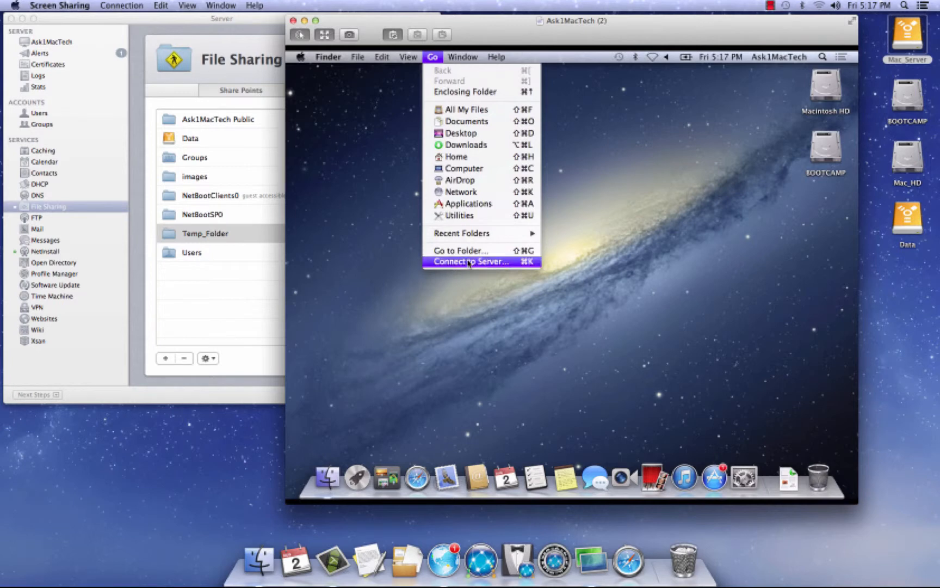
left_click(471, 261)
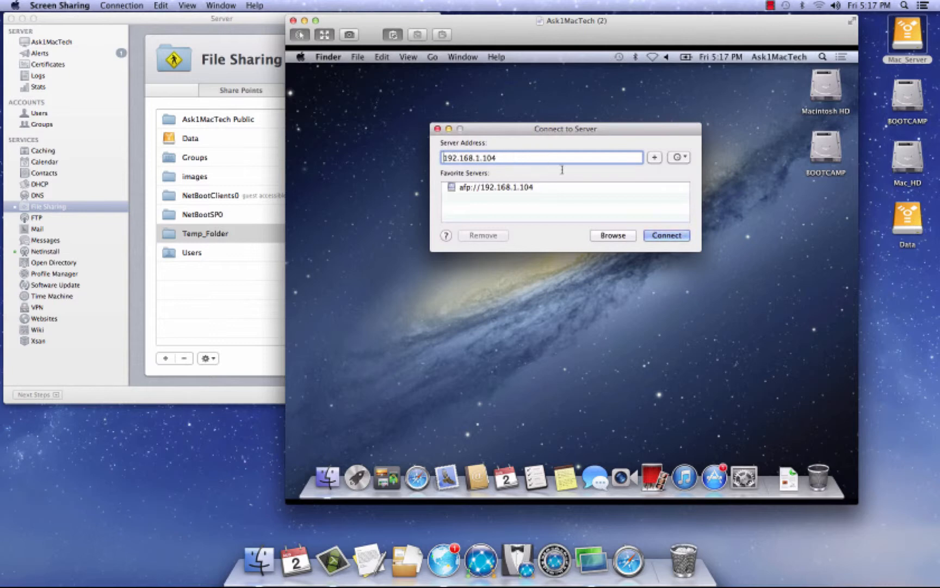
left_click(666, 235)
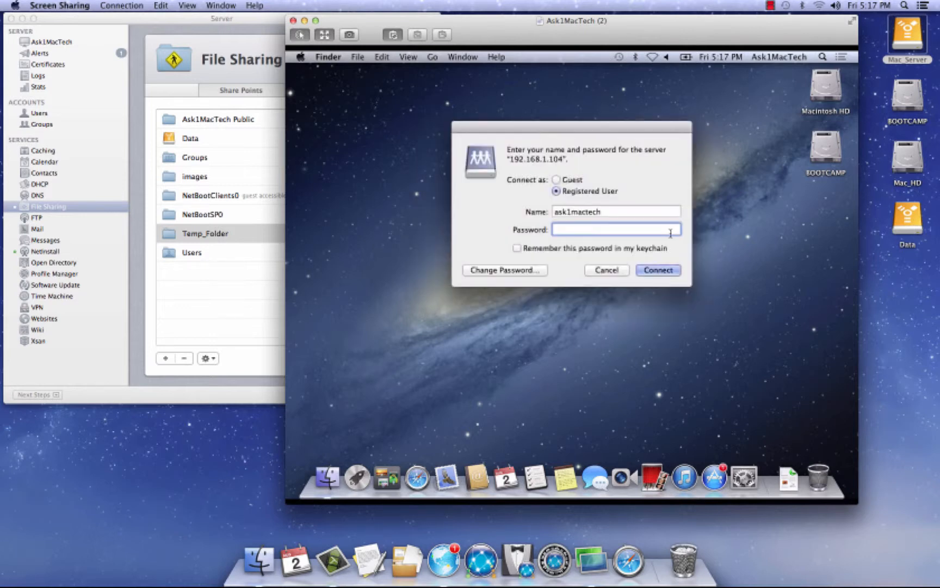
mouse_move(592, 120)
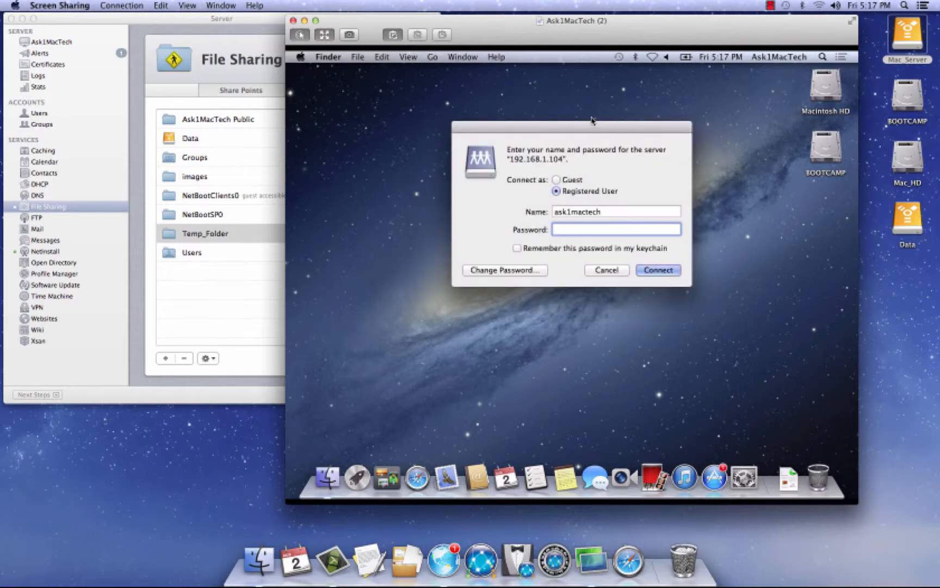
mouse_move(569, 126)
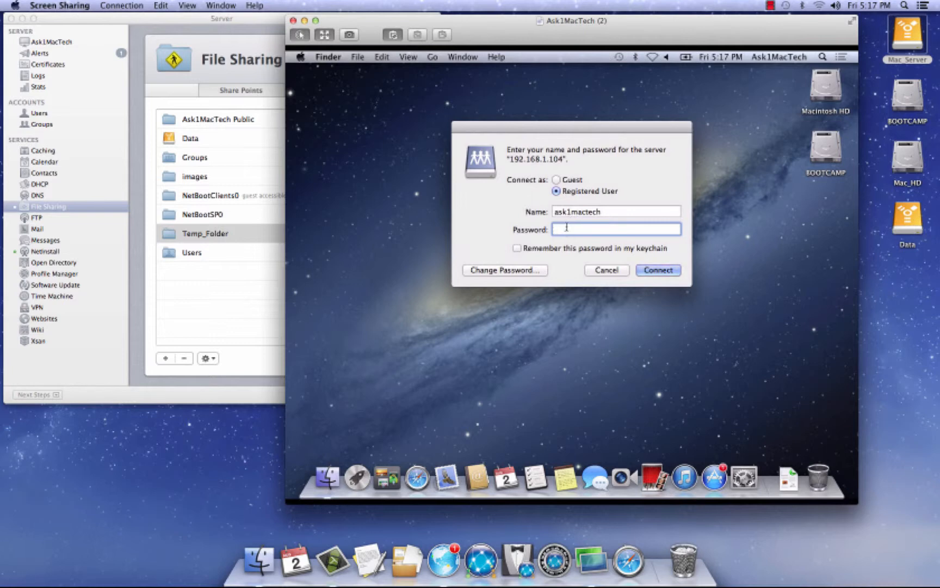
Sign in to 192.168.1.104 as a registered user with the password, listing its volumes
type("password")
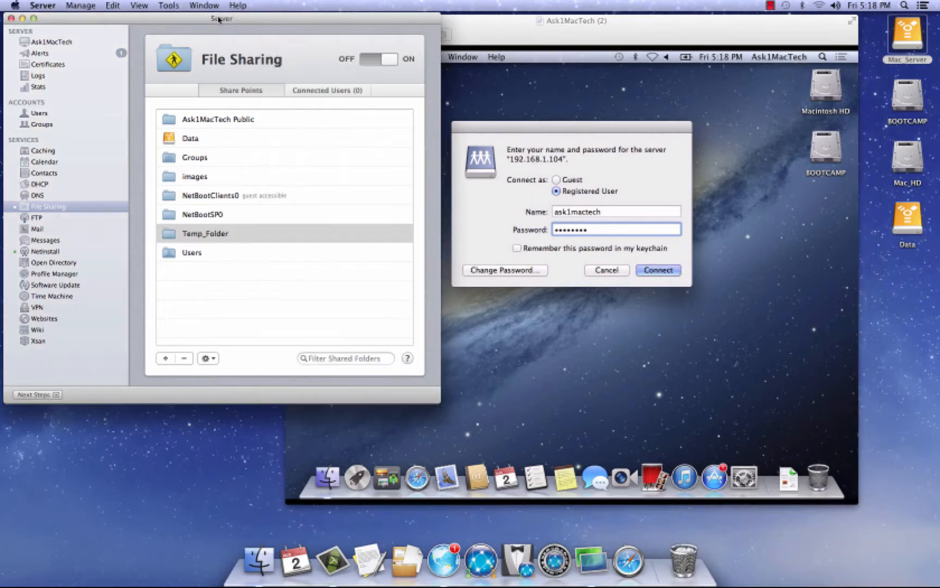
left_click(571, 21)
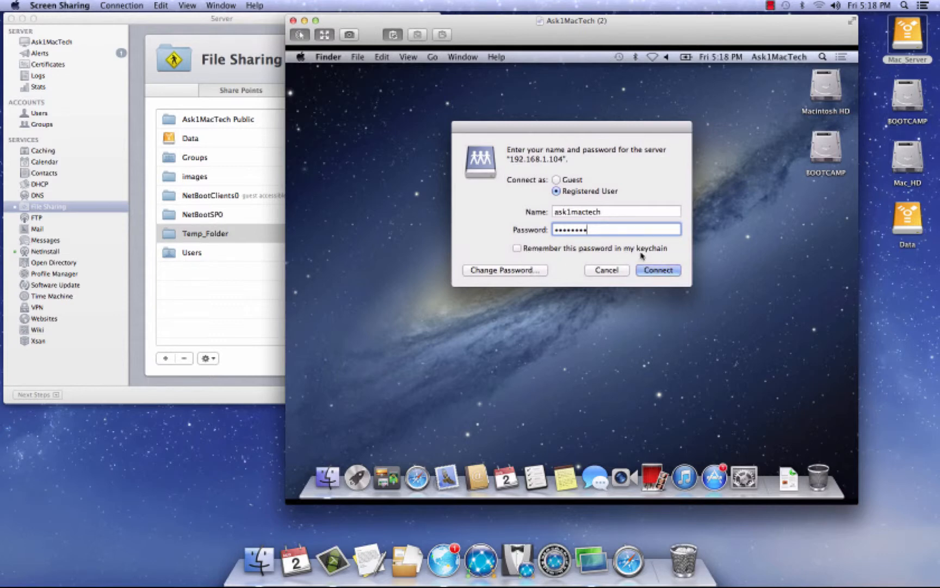
mouse_move(580, 253)
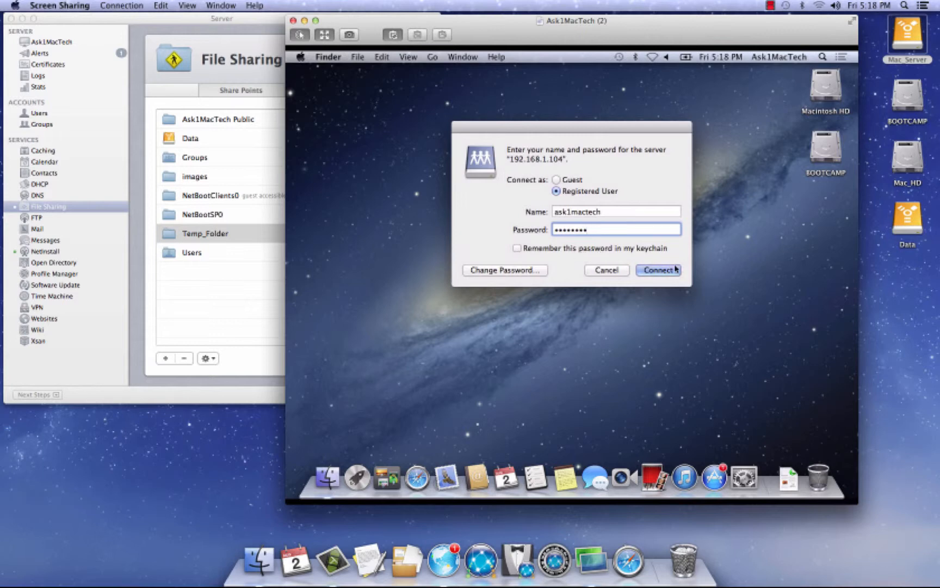
mouse_move(671, 254)
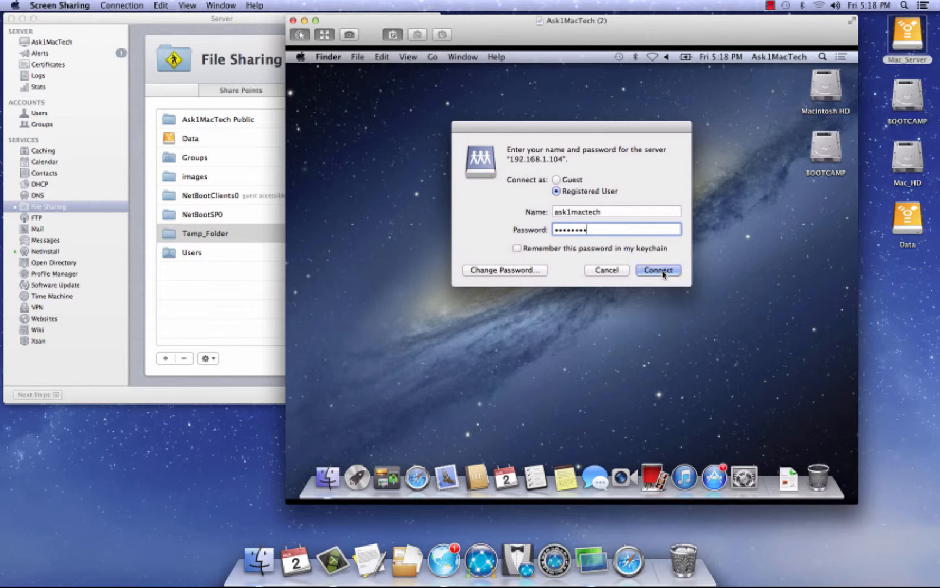
left_click(657, 269)
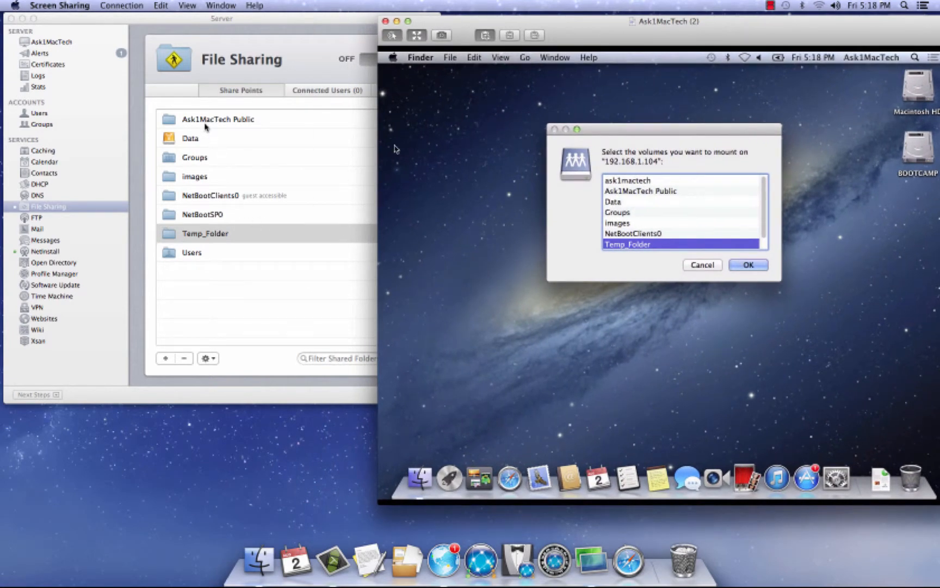
mouse_move(620, 181)
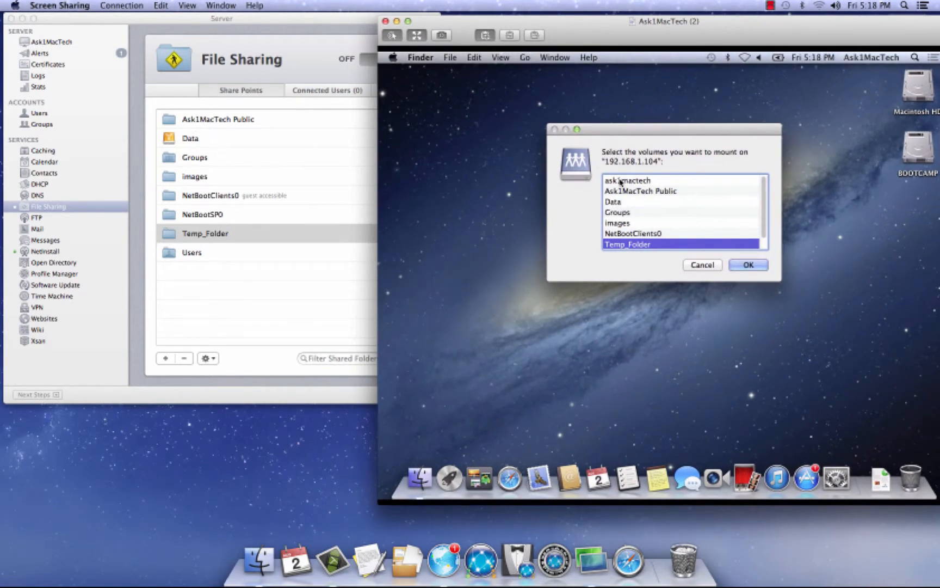
Mount the Temp_Folder volume on the remote Mac, opening its empty window
scroll("down", 3)
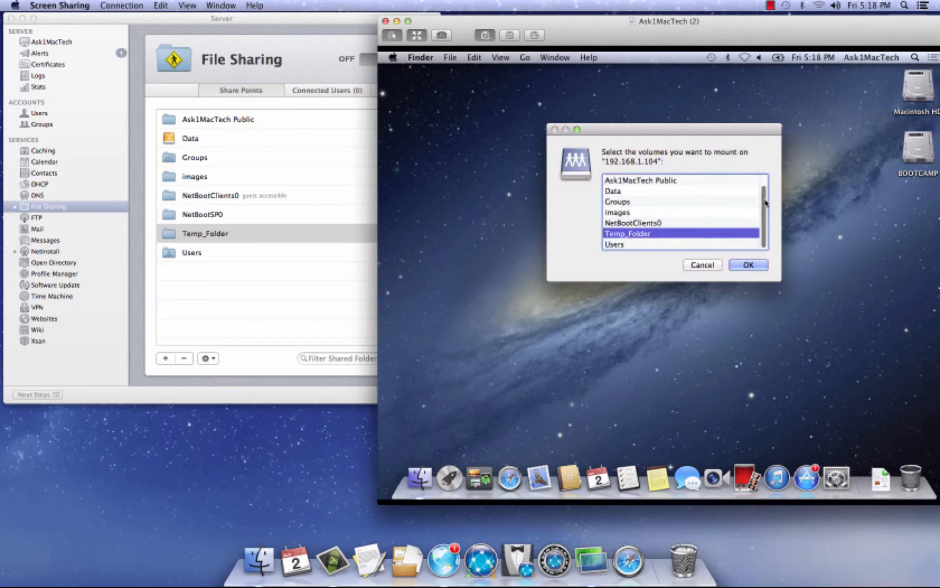
scroll("up", 3)
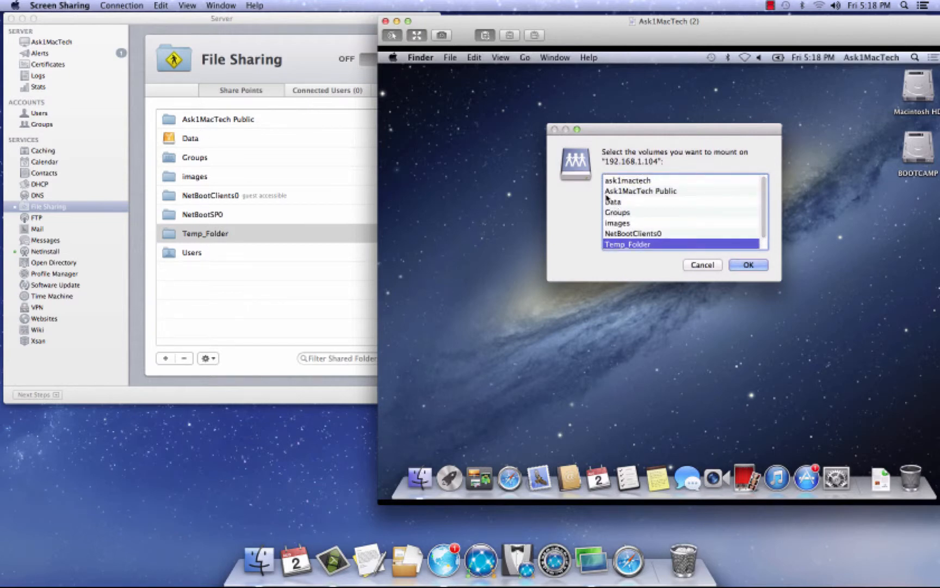
mouse_move(651, 266)
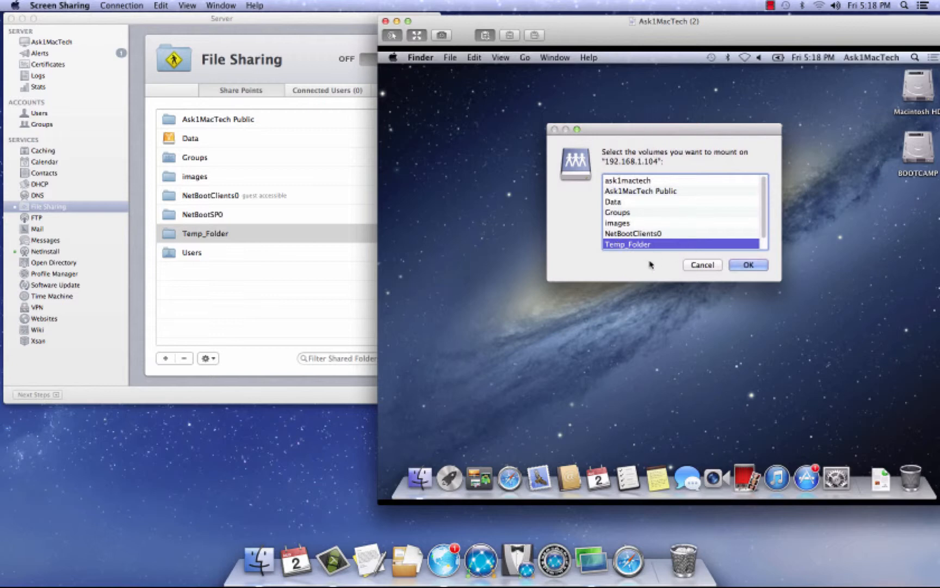
mouse_move(749, 265)
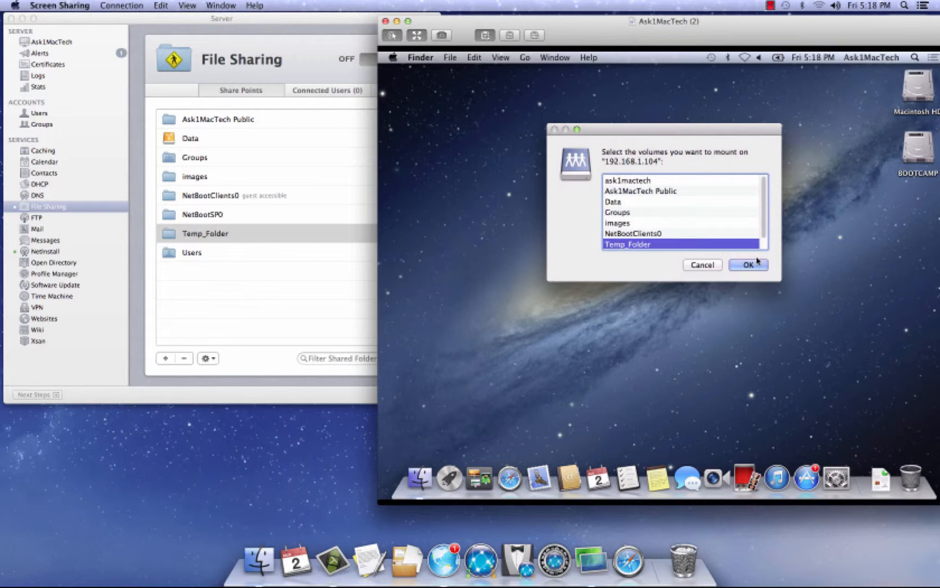
left_click(748, 265)
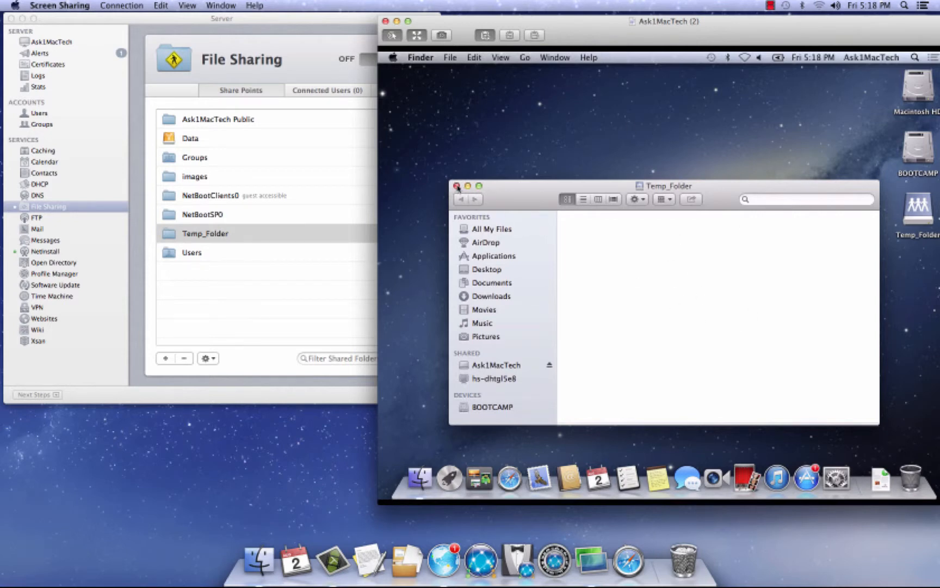
Close the Temp_Folder window, leaving the mounted volume on the remote desktop
left_click(458, 186)
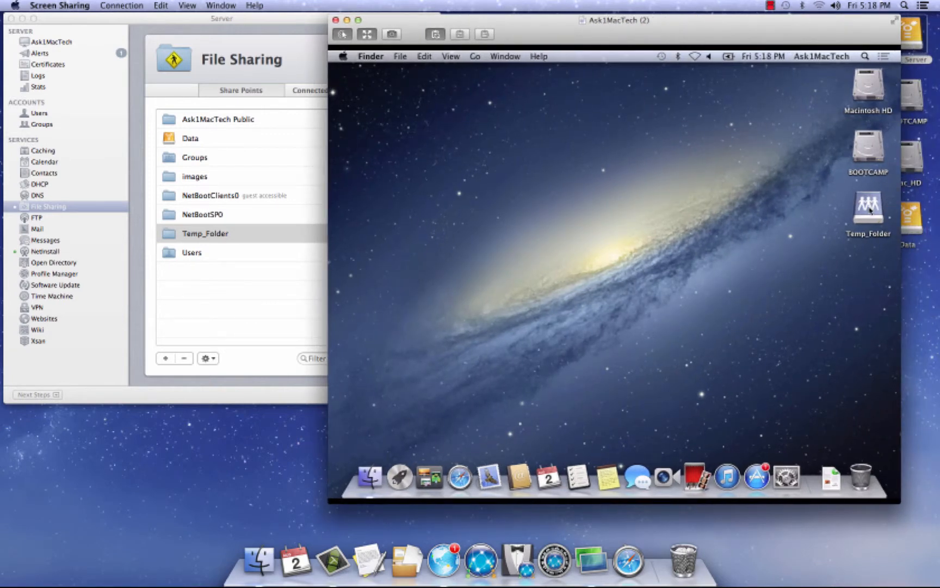
mouse_move(766, 86)
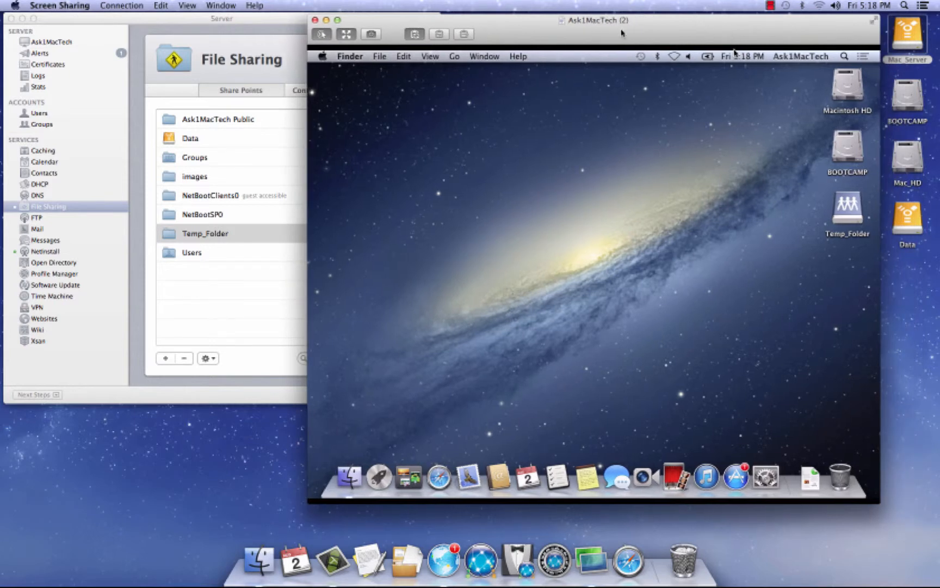
mouse_move(537, 39)
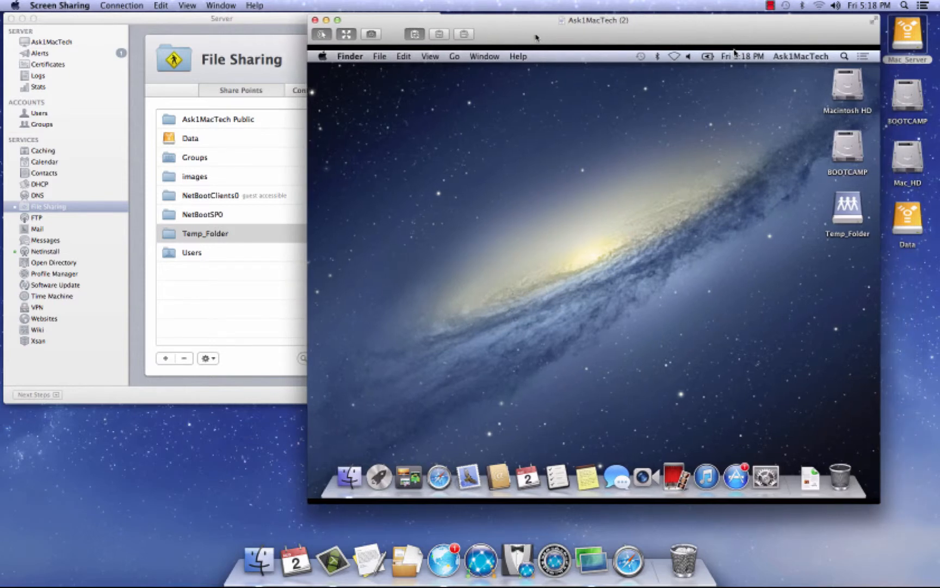